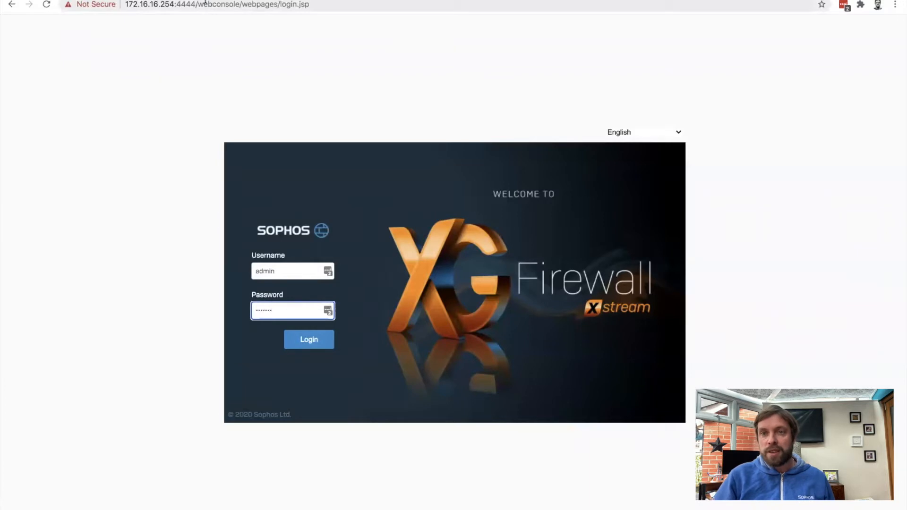
Sign in to the admin console as admin
left_click(309, 340)
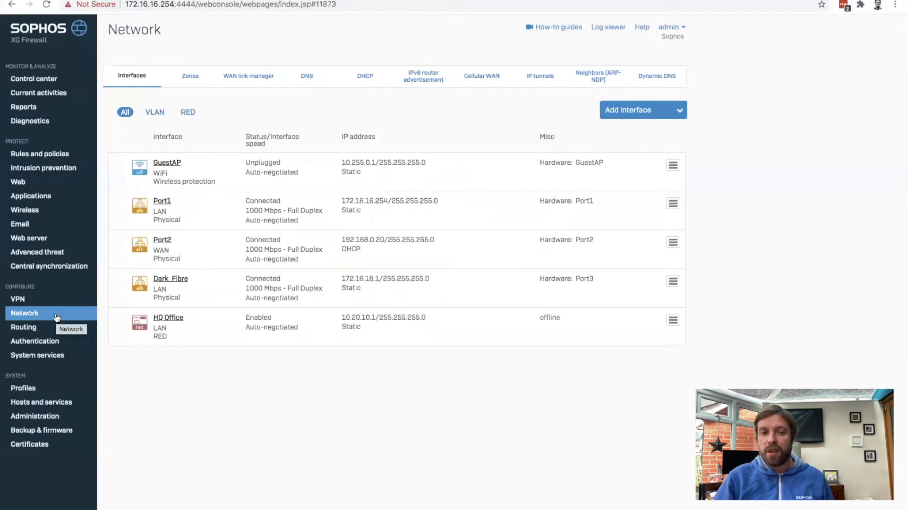
mouse_move(153, 260)
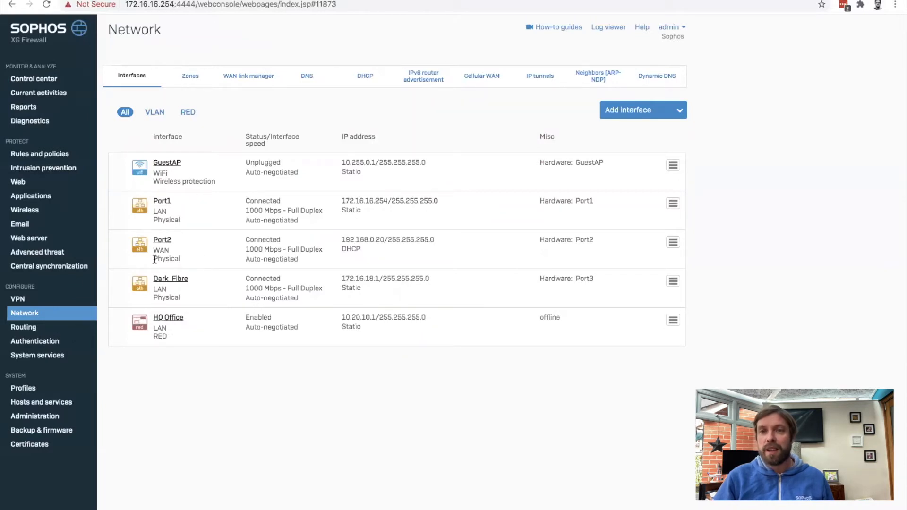
mouse_move(176, 232)
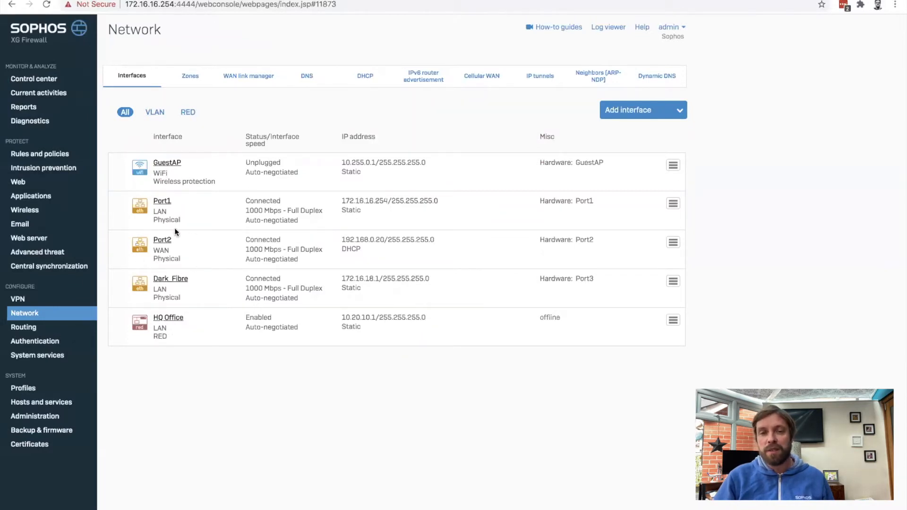
mouse_move(186, 266)
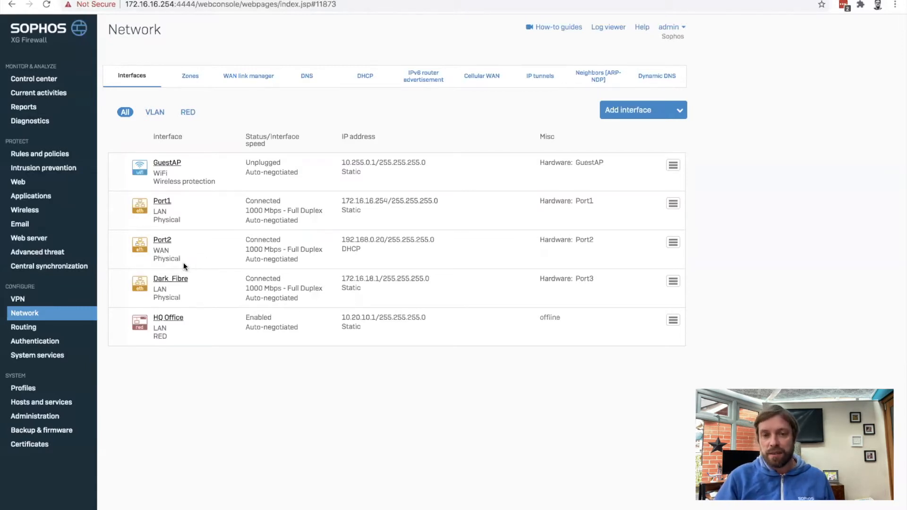
mouse_move(184, 284)
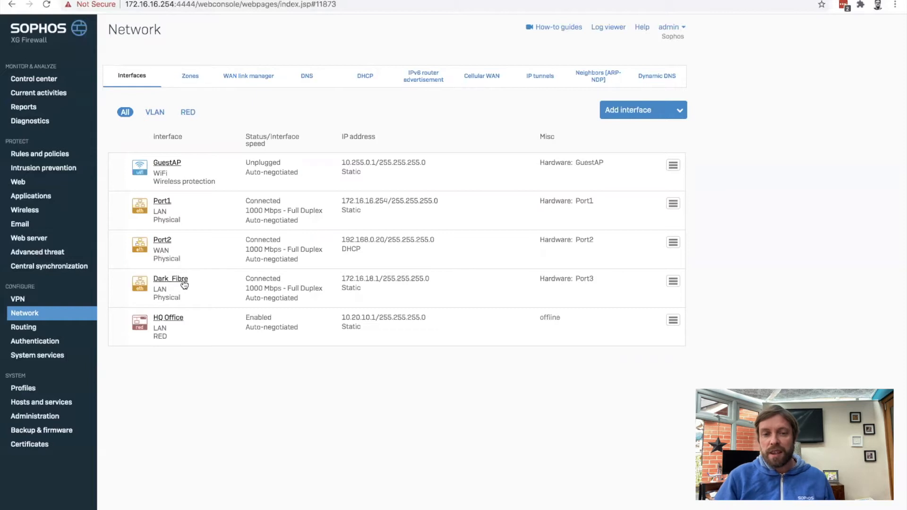
mouse_move(188, 284)
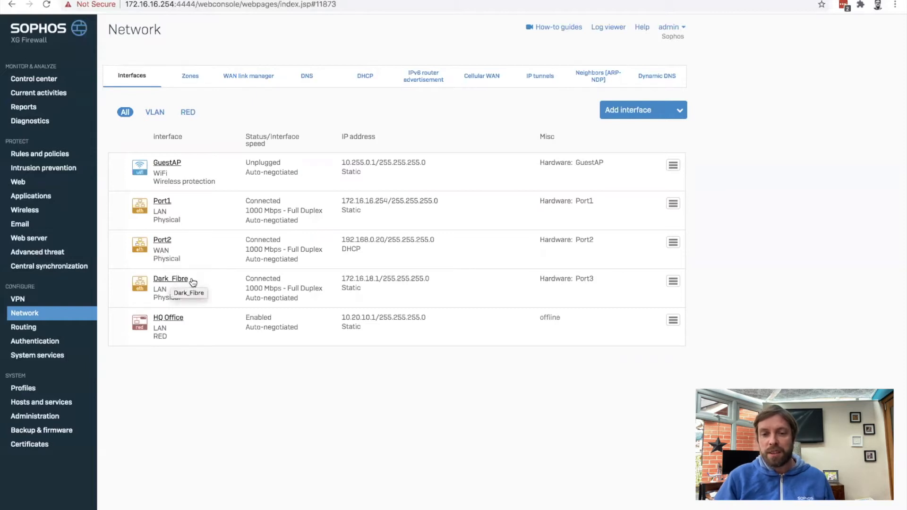
mouse_move(620, 298)
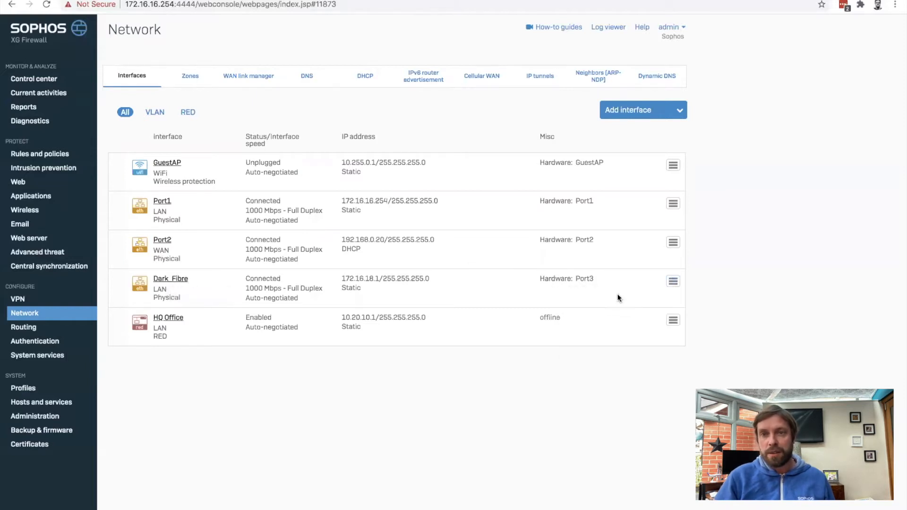
Edit Dark_Fibre: zone WAN, gateway name My Gateway, IP 172.16.18.2, and confirm the update
left_click(673, 280)
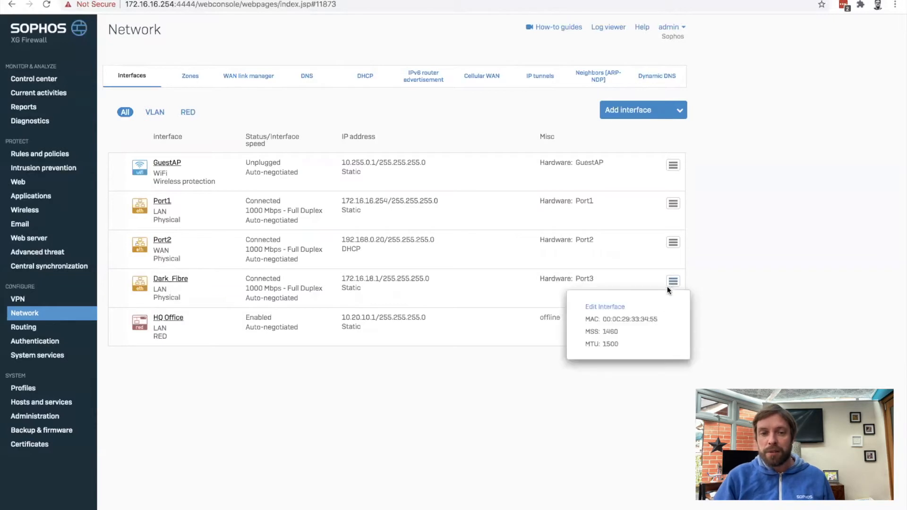
left_click(605, 307)
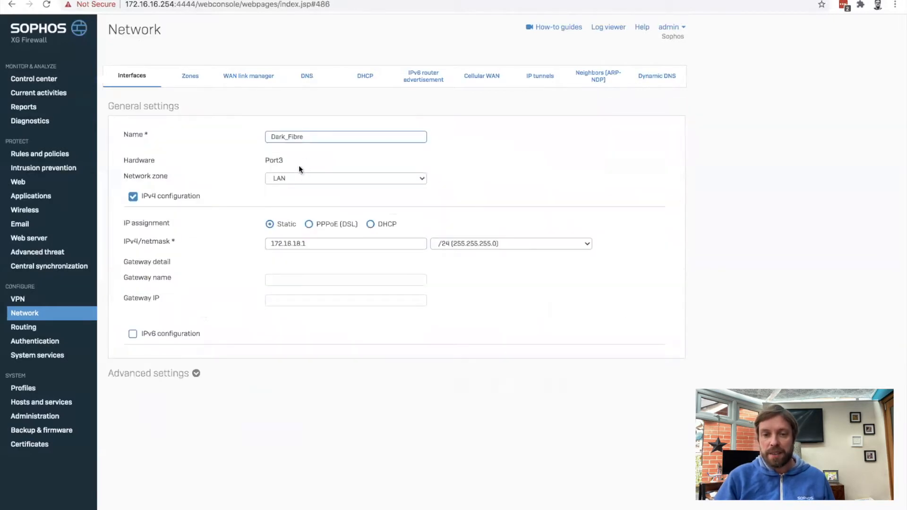
left_click(345, 178)
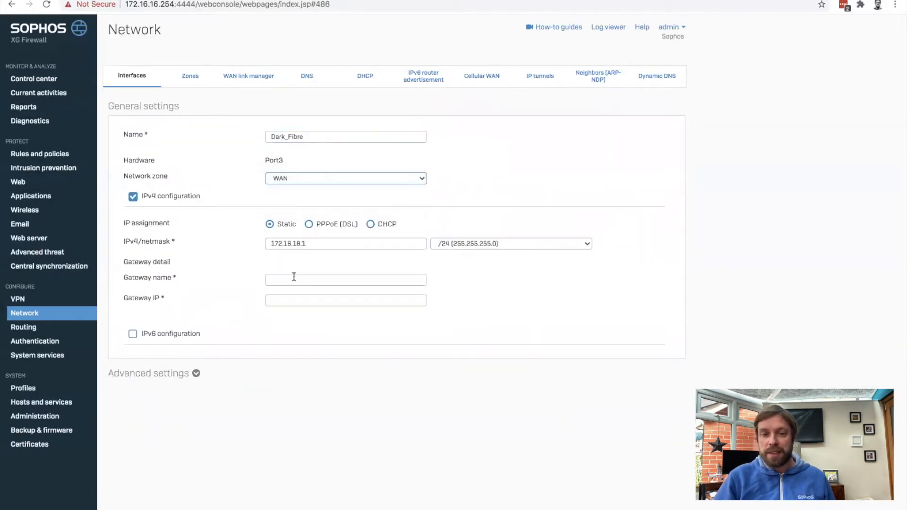
type("My Gateway")
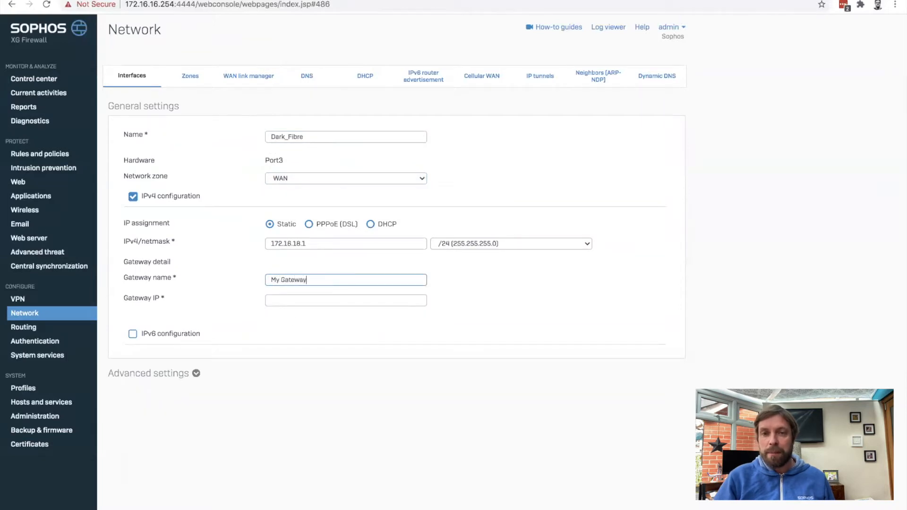
type("172.16")
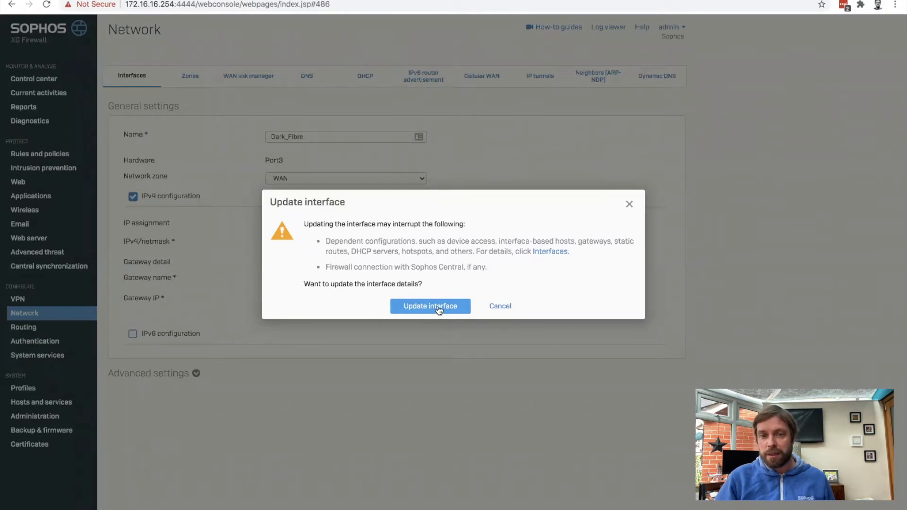
left_click(430, 306)
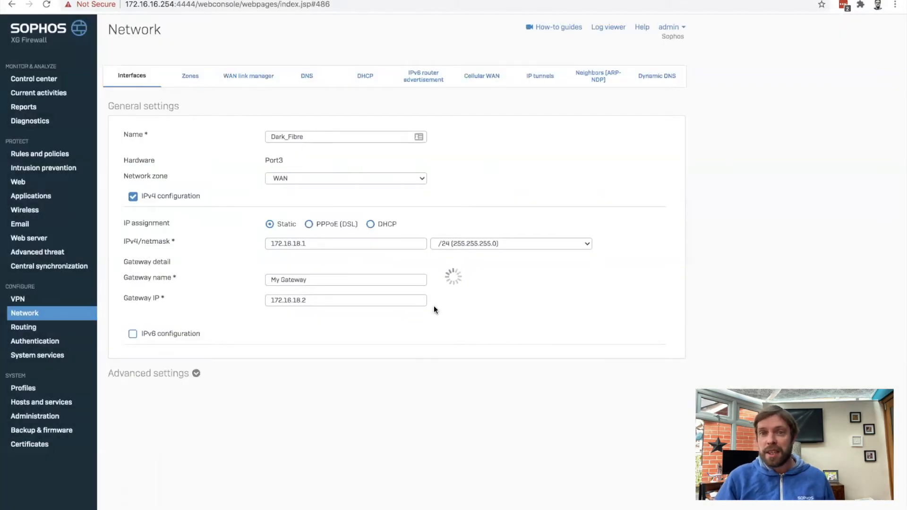
mouse_move(427, 321)
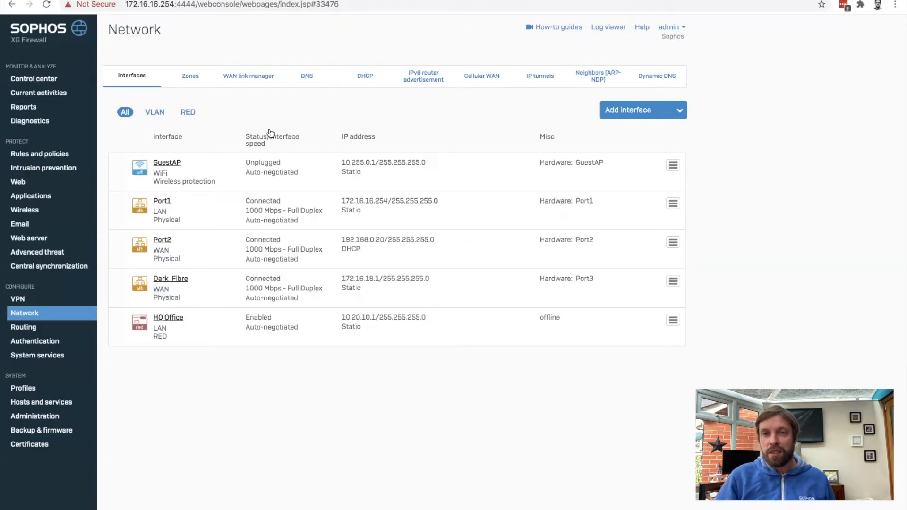
mouse_move(250, 88)
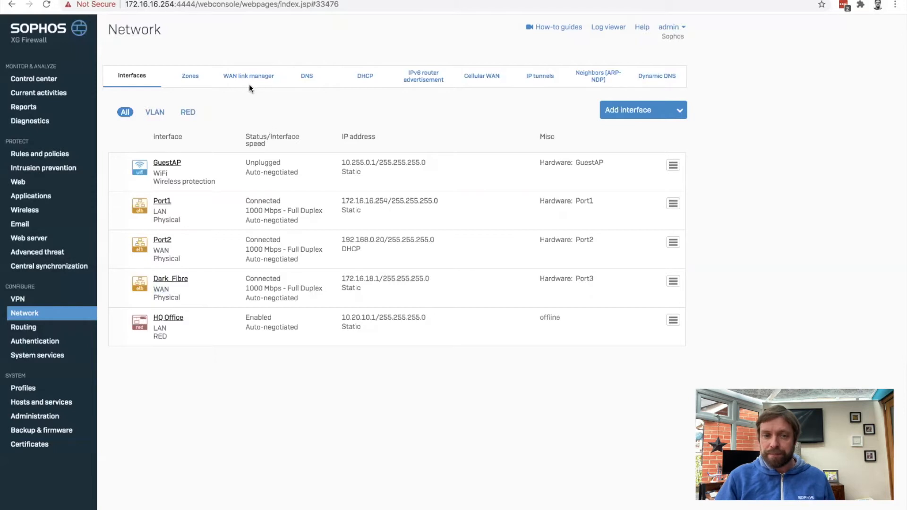
Show the WAN link manager with My Gateway 172.16.18.2 and DHCP_Port2_GW
left_click(248, 76)
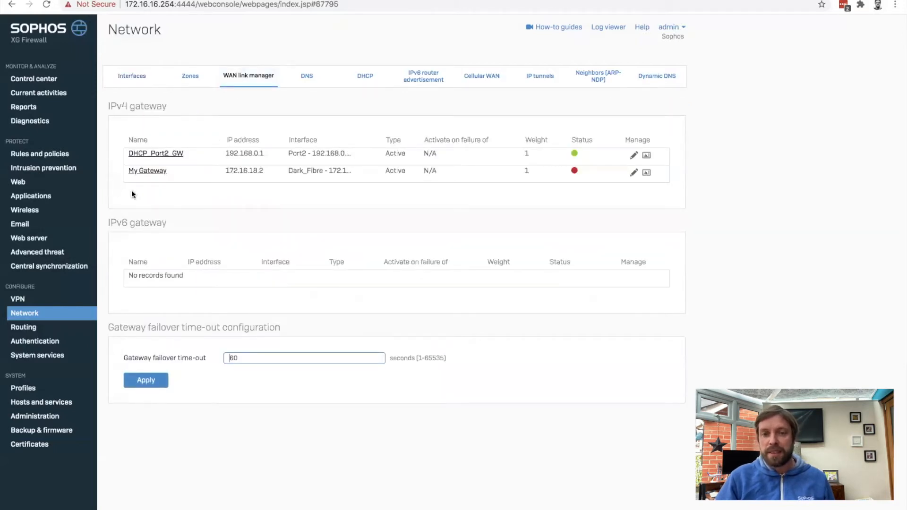
mouse_move(182, 190)
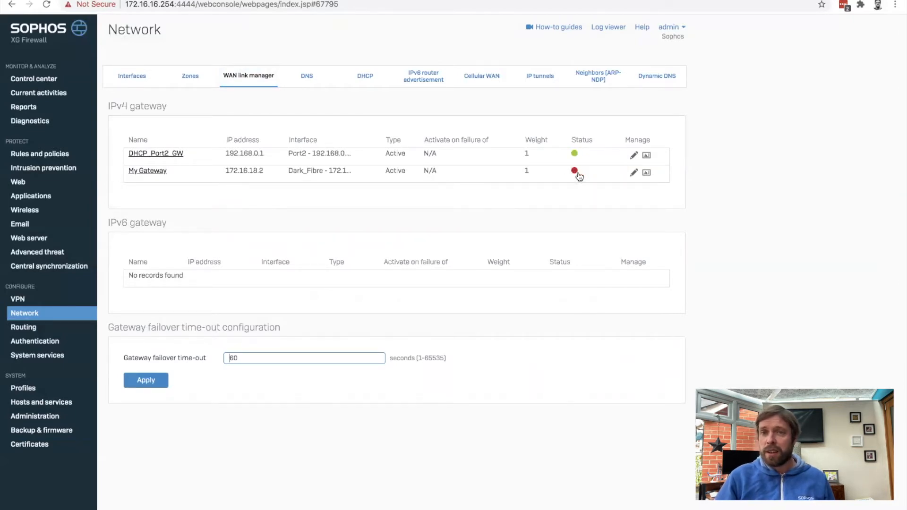
mouse_move(557, 171)
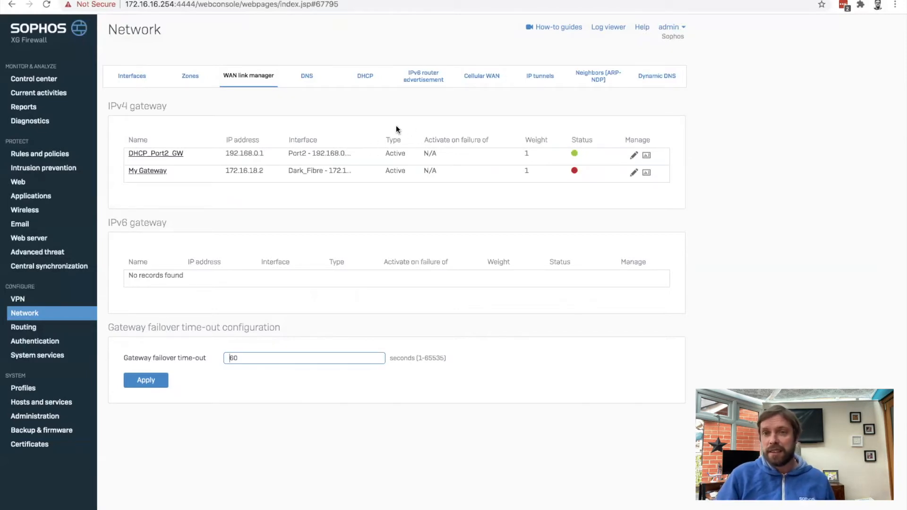
mouse_move(633, 170)
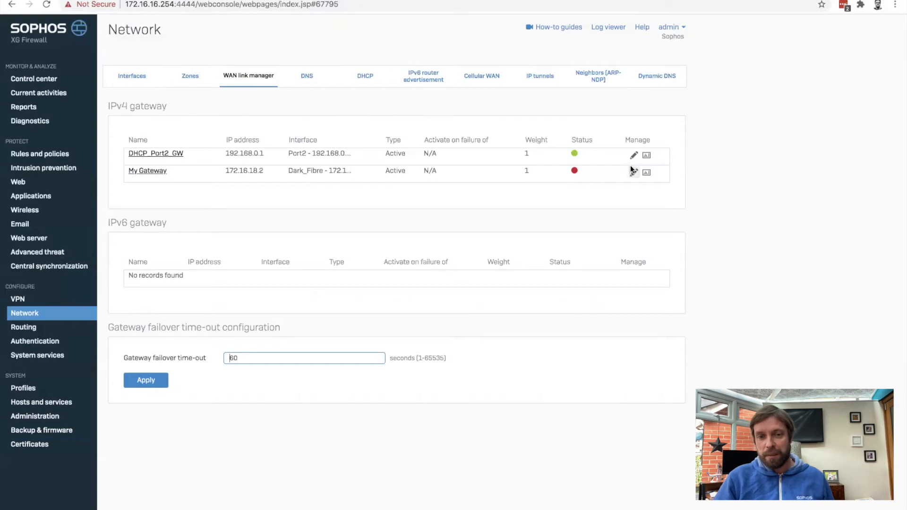
Set My Gateway as a backup gateway activating when the active gateway fails
left_click(634, 172)
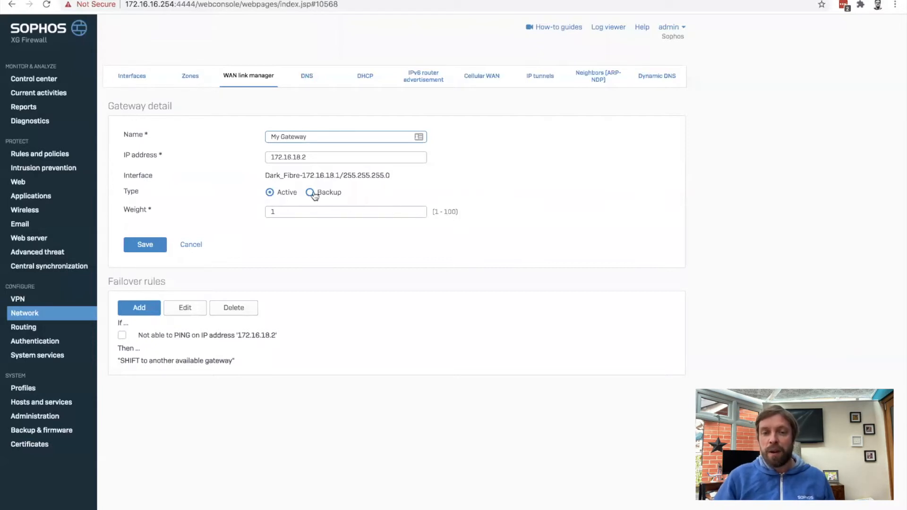
left_click(310, 192)
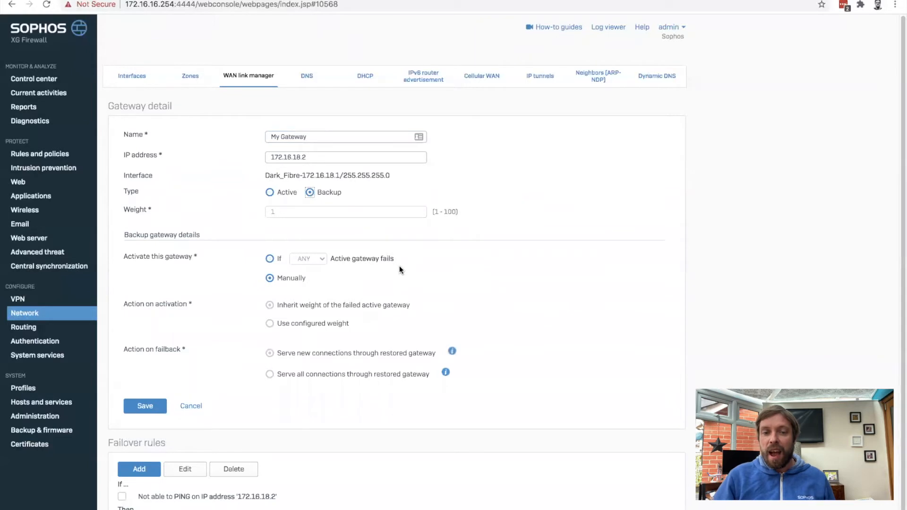
mouse_move(443, 260)
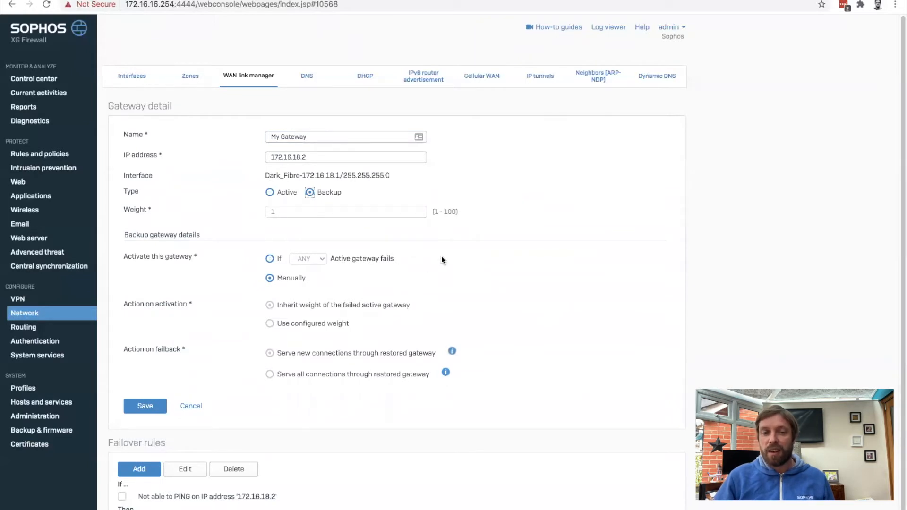
left_click(270, 259)
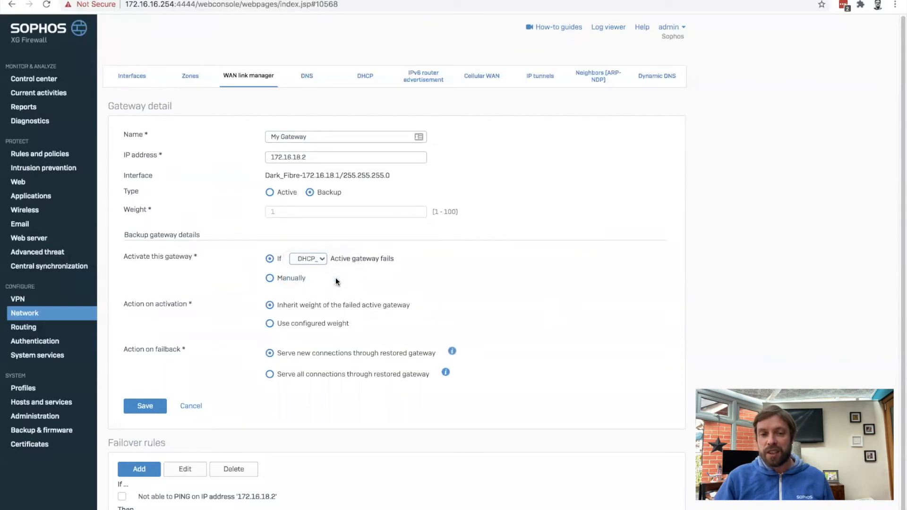
mouse_move(387, 220)
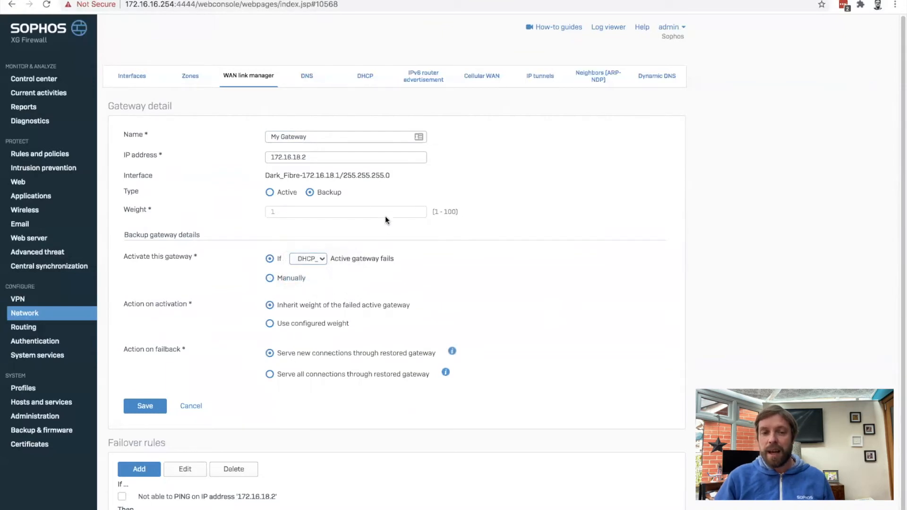
mouse_move(260, 285)
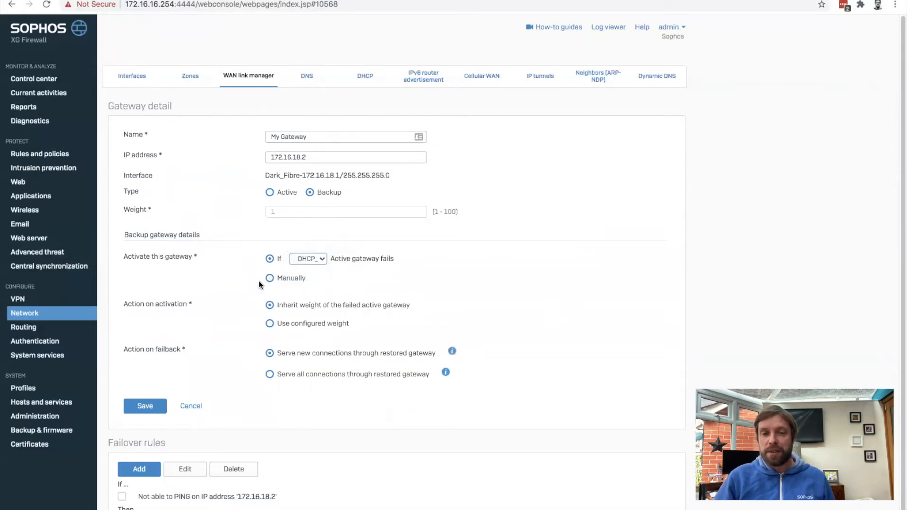
Inspect the new ping failover rule form and cancel it without changes
scroll("down", 3)
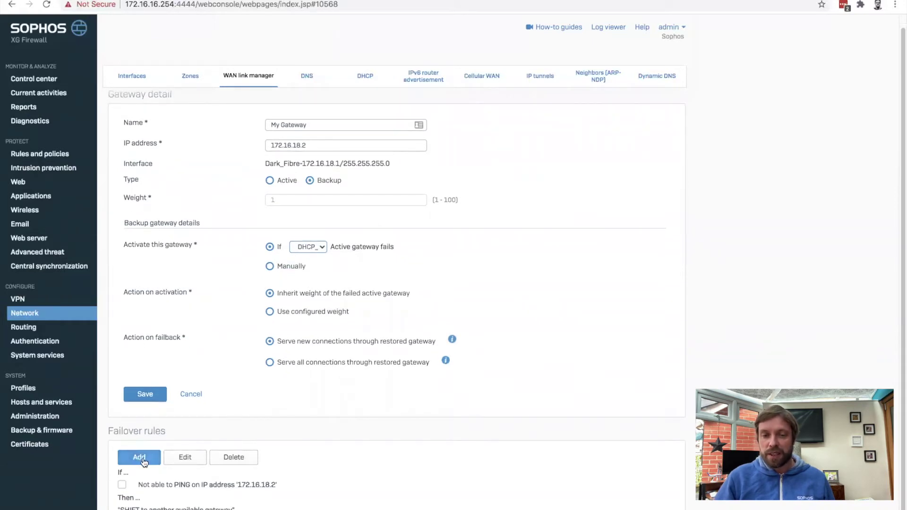
left_click(138, 458)
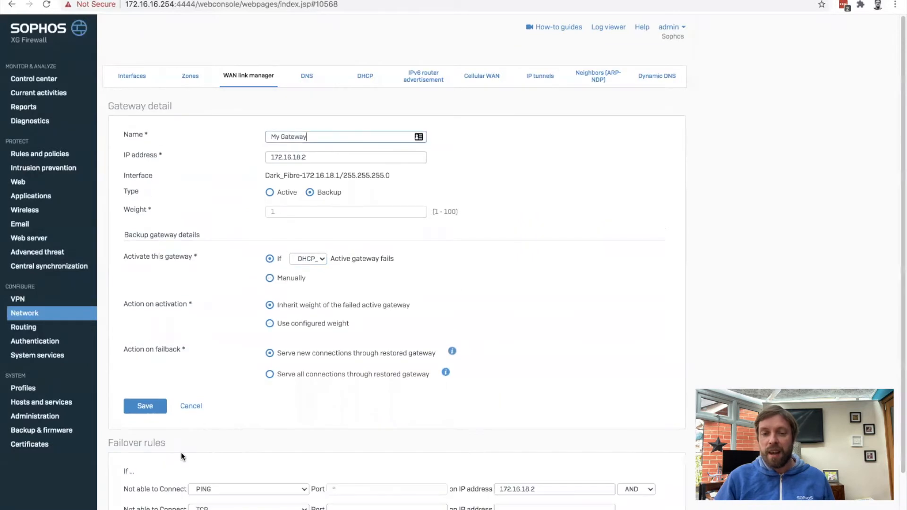
scroll("down", 3)
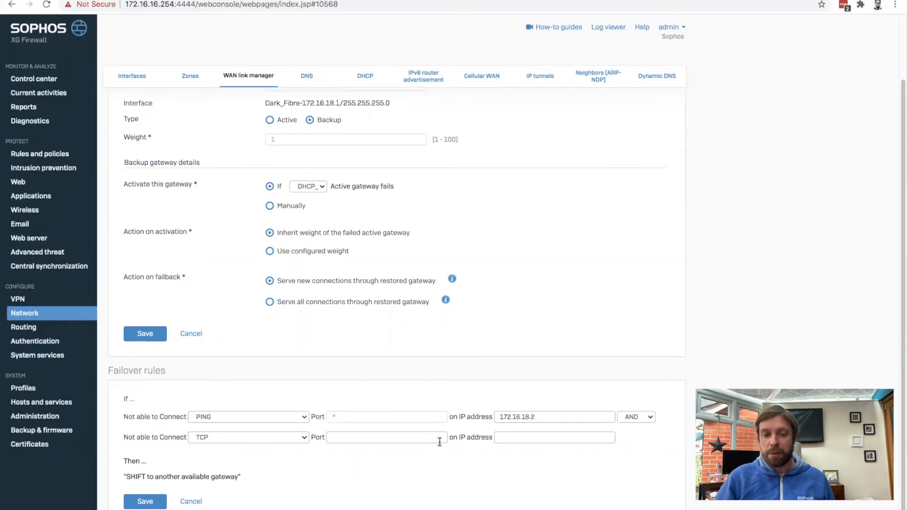
mouse_move(439, 448)
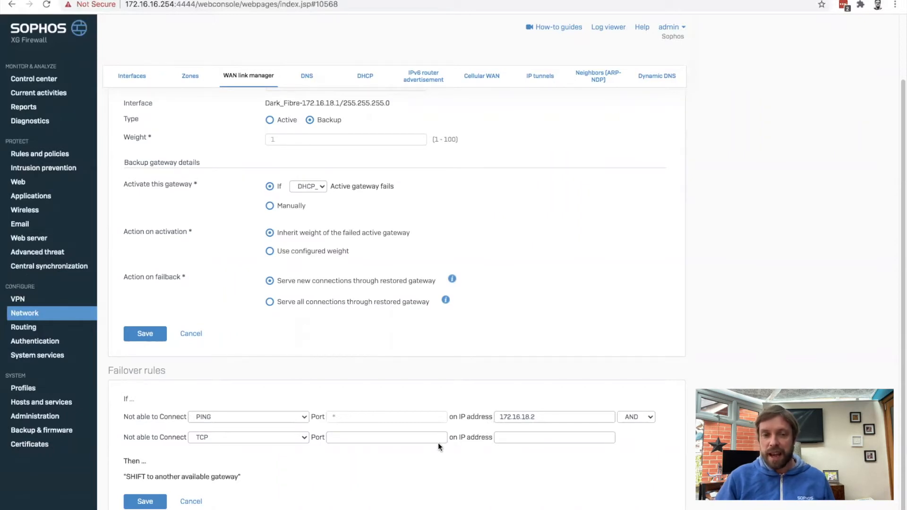
mouse_move(191, 502)
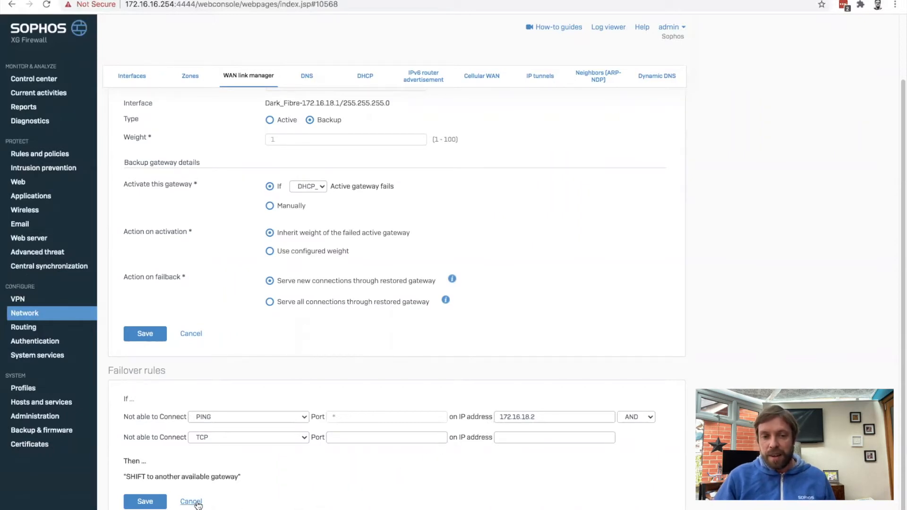
left_click(190, 502)
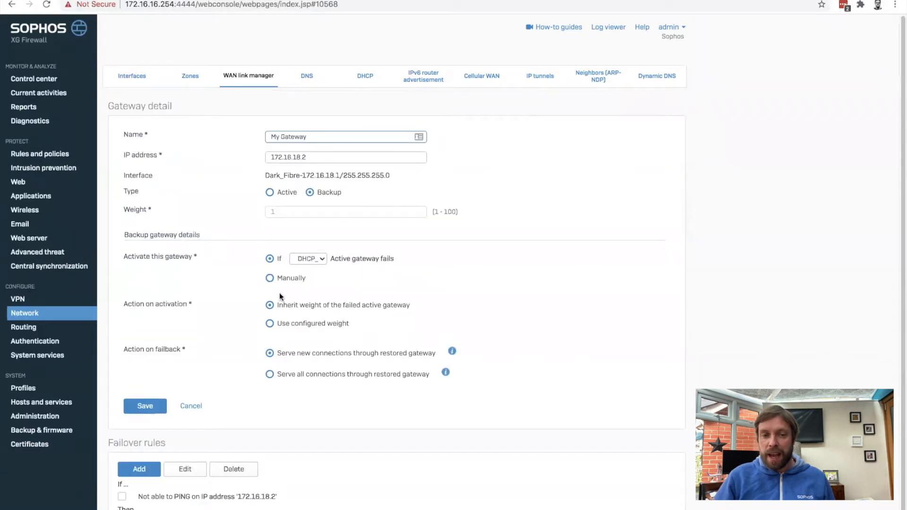
mouse_move(256, 295)
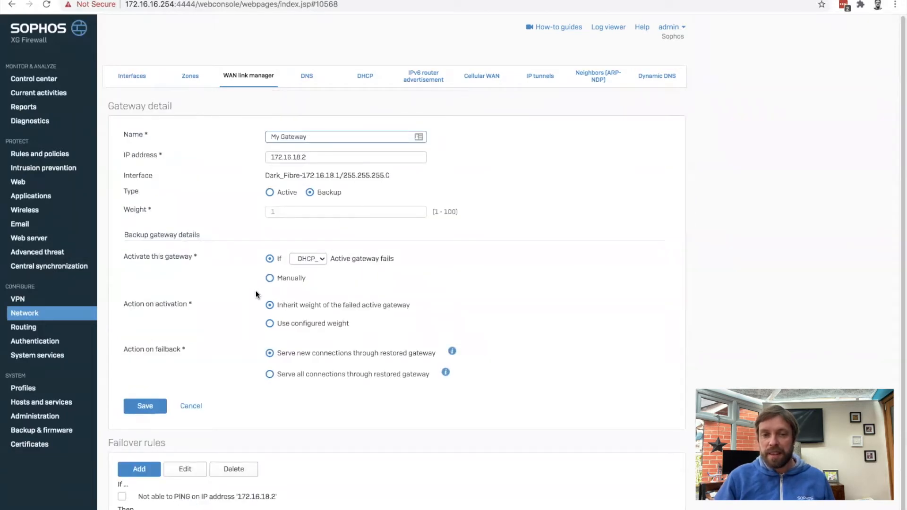
Make My Gateway an active gateway with weight 50 and save it
left_click(269, 192)
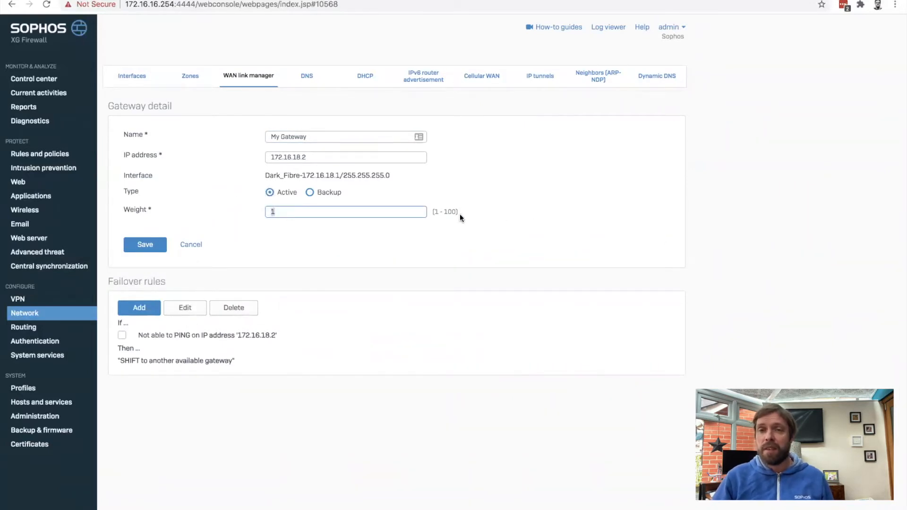
mouse_move(359, 191)
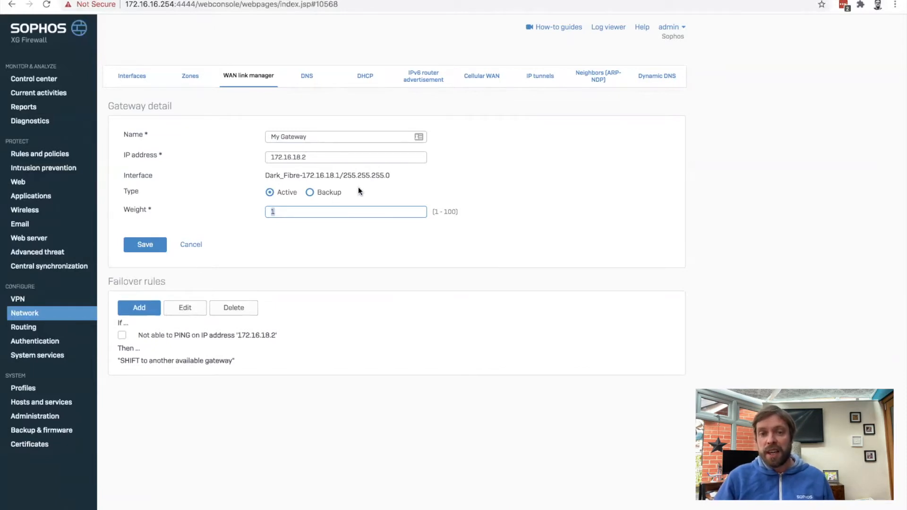
type("50")
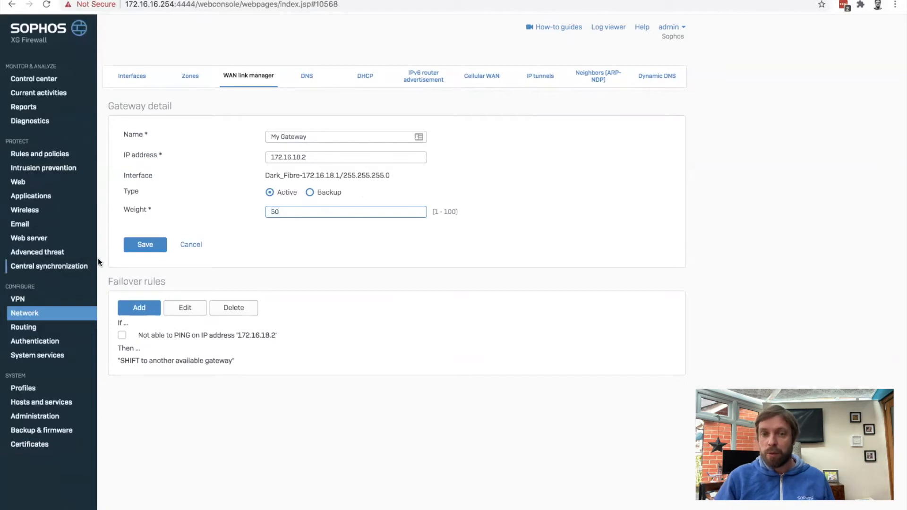
left_click(144, 244)
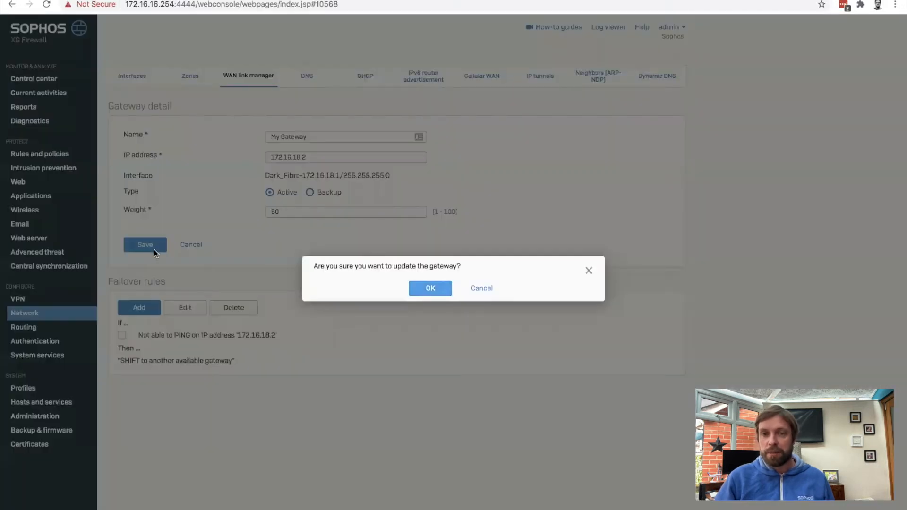
left_click(430, 288)
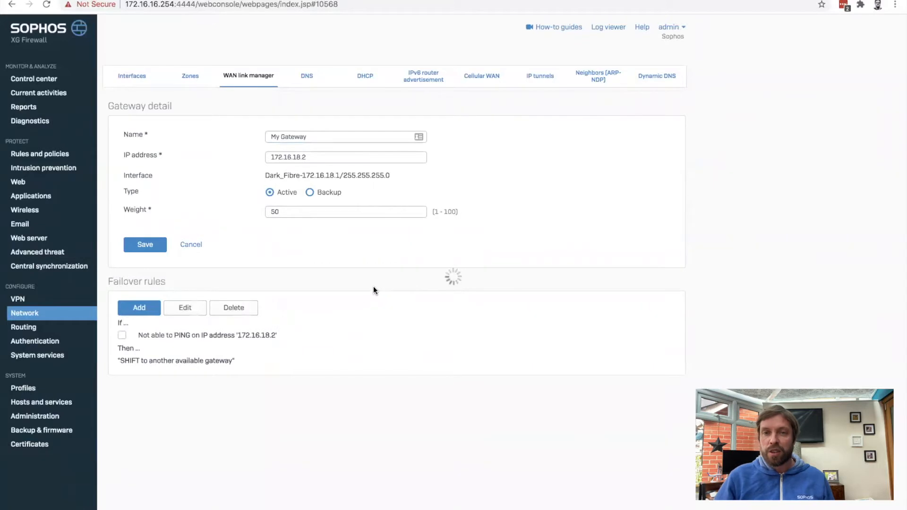
left_click(146, 245)
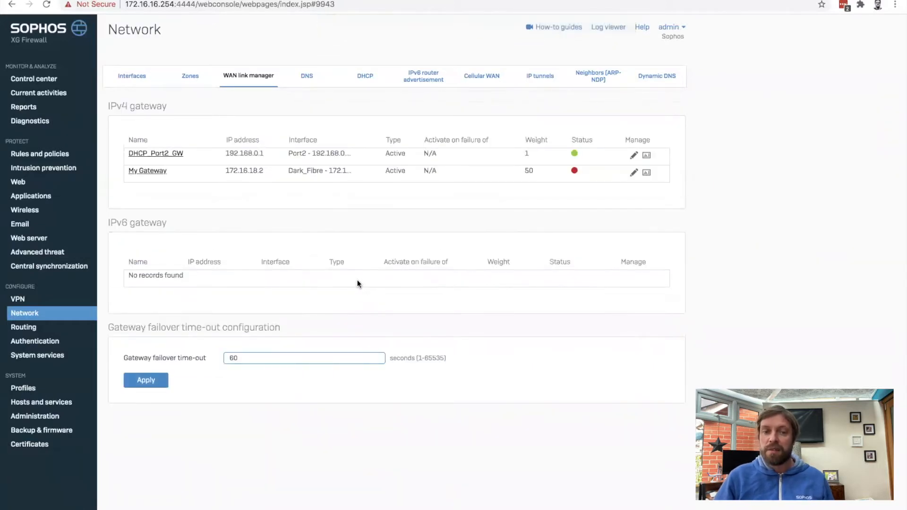
mouse_move(347, 262)
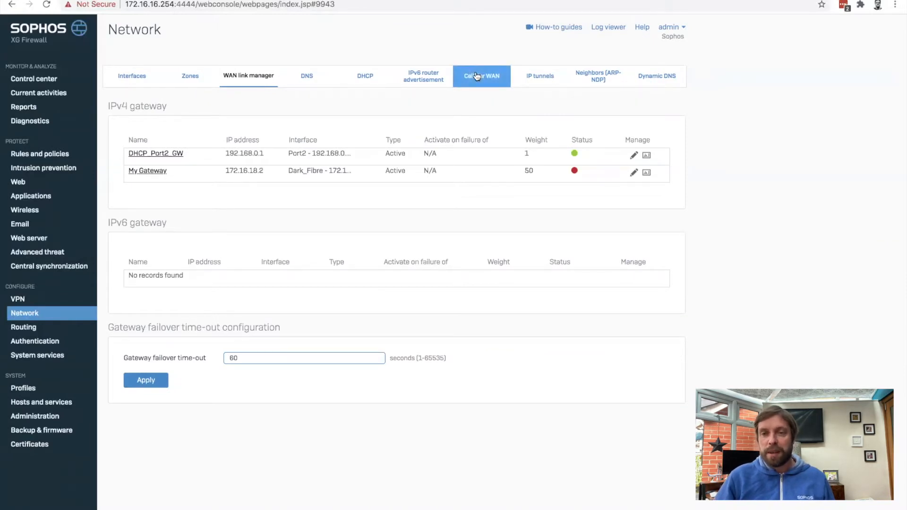
mouse_move(477, 76)
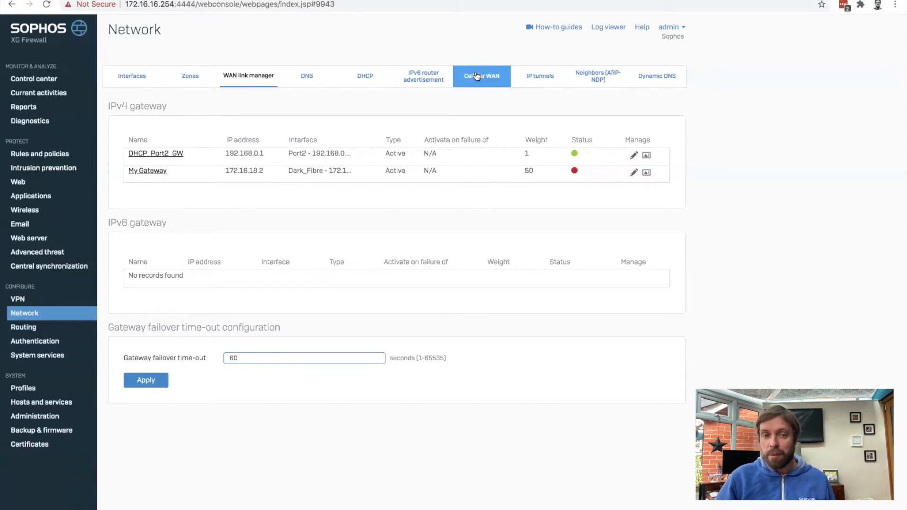
mouse_move(502, 108)
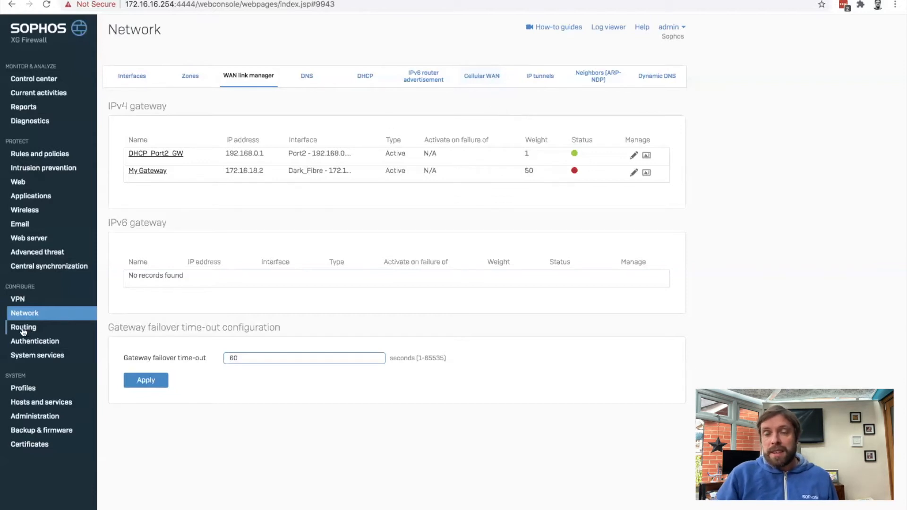
Go to Routing and show the empty SD-WAN policy routing list
left_click(23, 327)
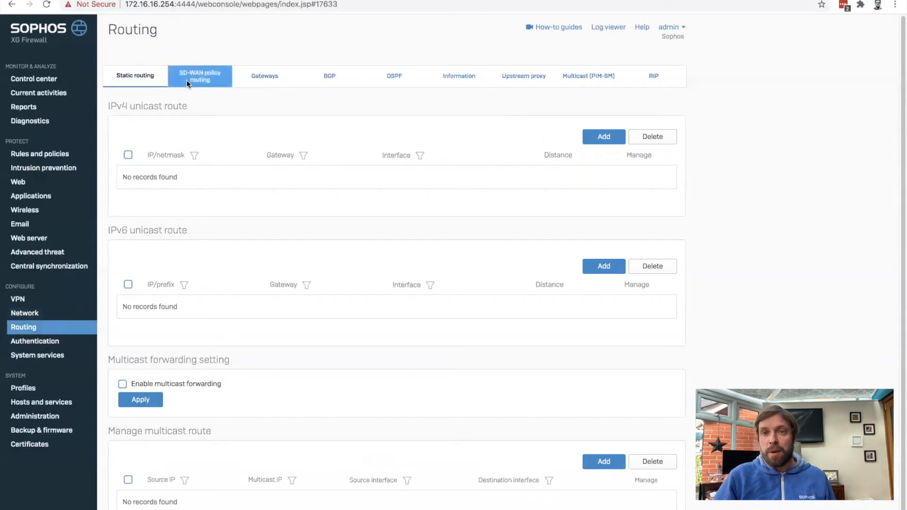
left_click(199, 77)
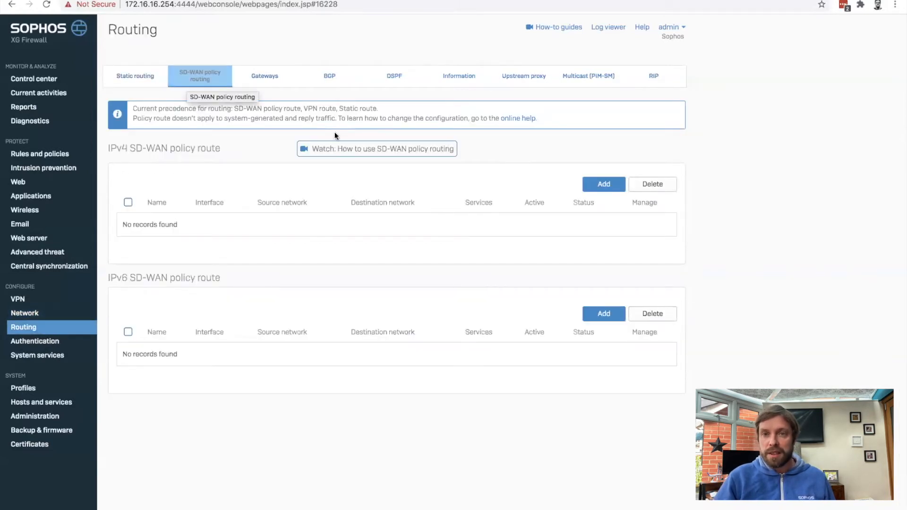
mouse_move(741, 204)
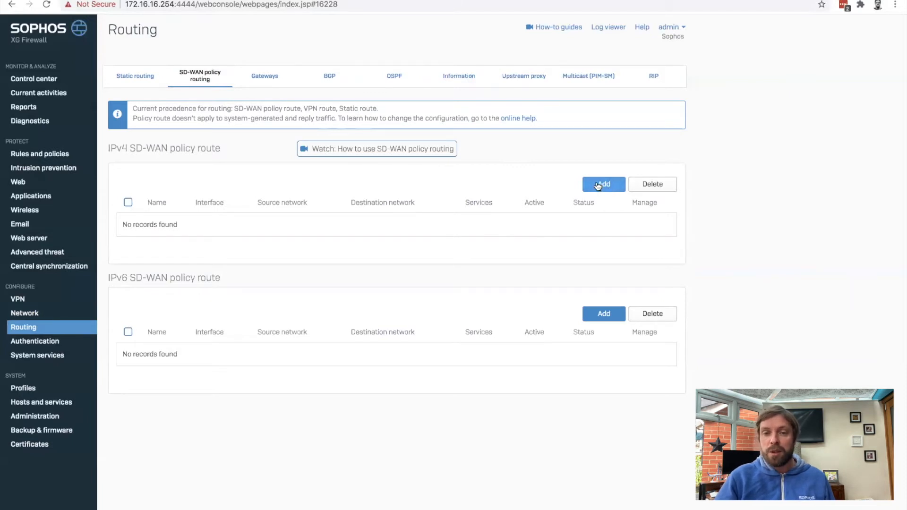
Add an IPv4 SD-WAN policy route named Email Traffic with incoming interface Port1-172.16.16.254
left_click(604, 185)
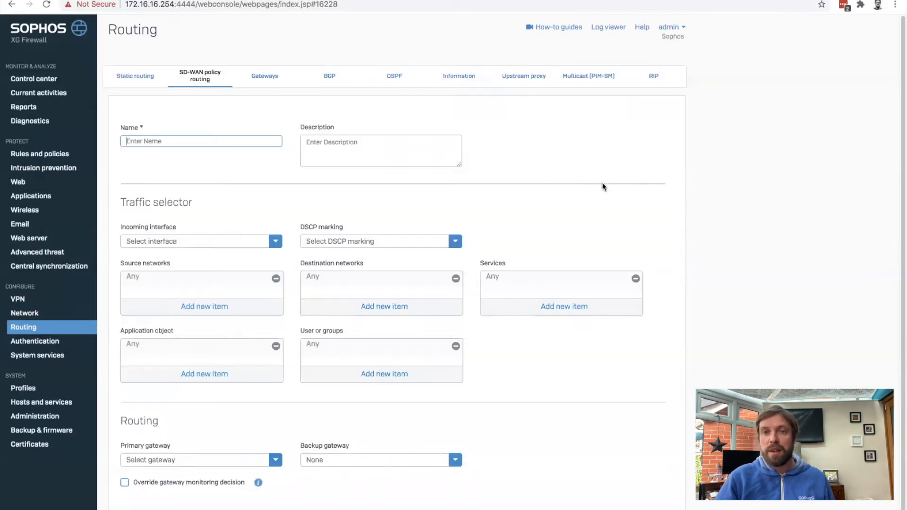
mouse_move(579, 123)
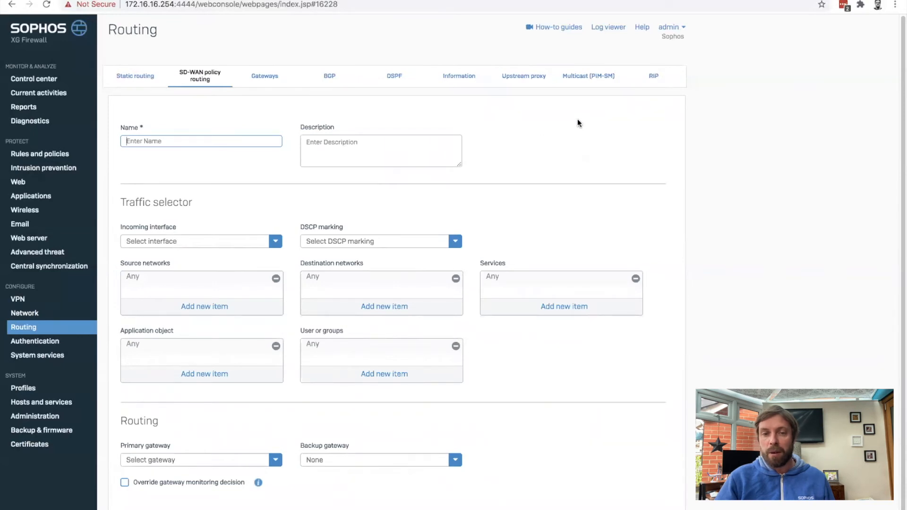
mouse_move(586, 98)
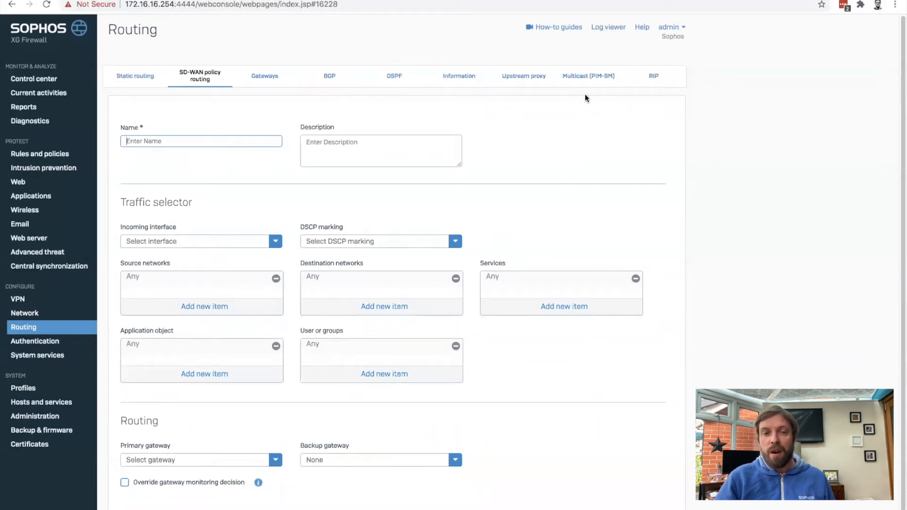
type("Email Traffic")
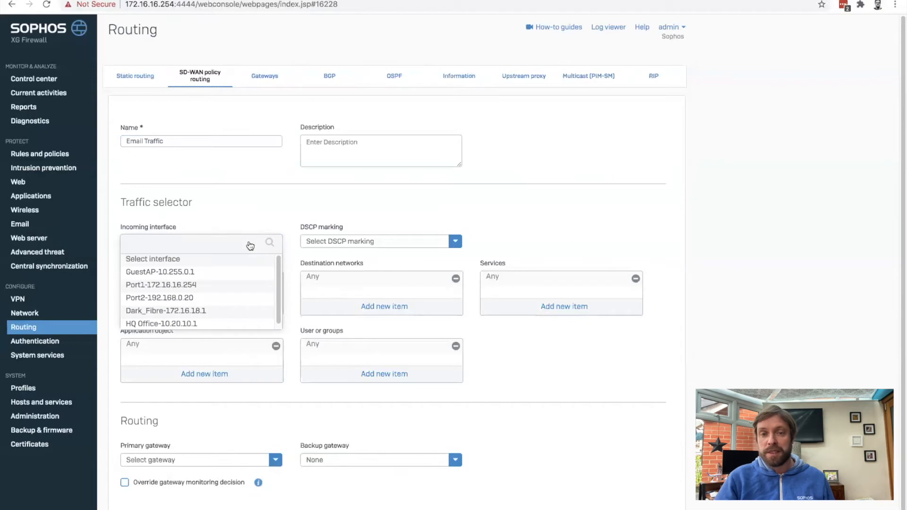
left_click(161, 285)
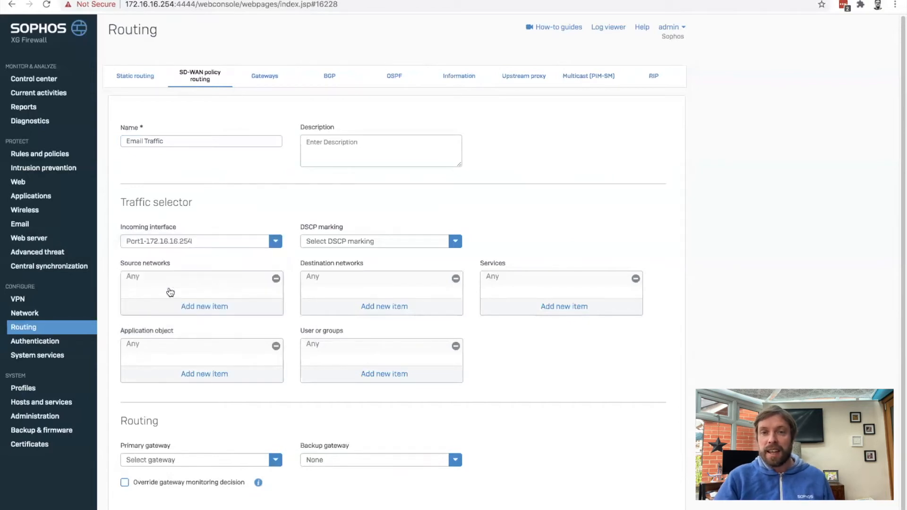
mouse_move(426, 264)
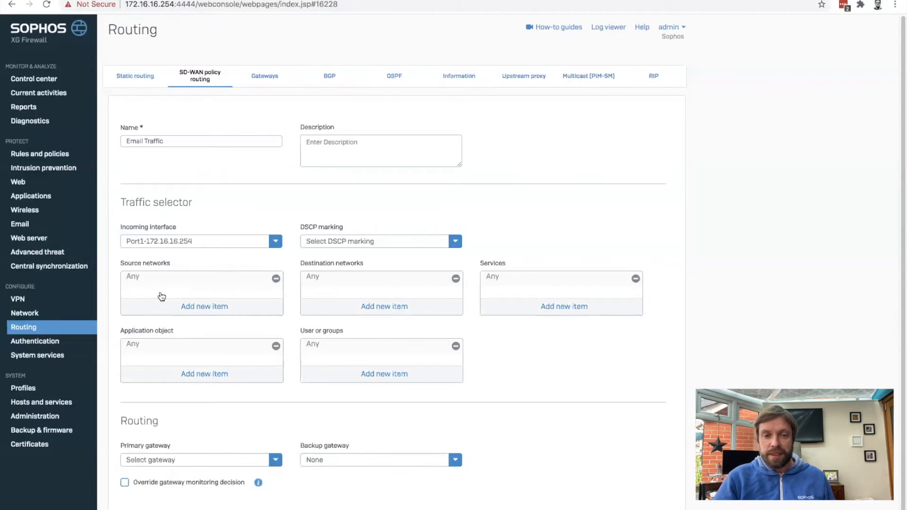
mouse_move(134, 262)
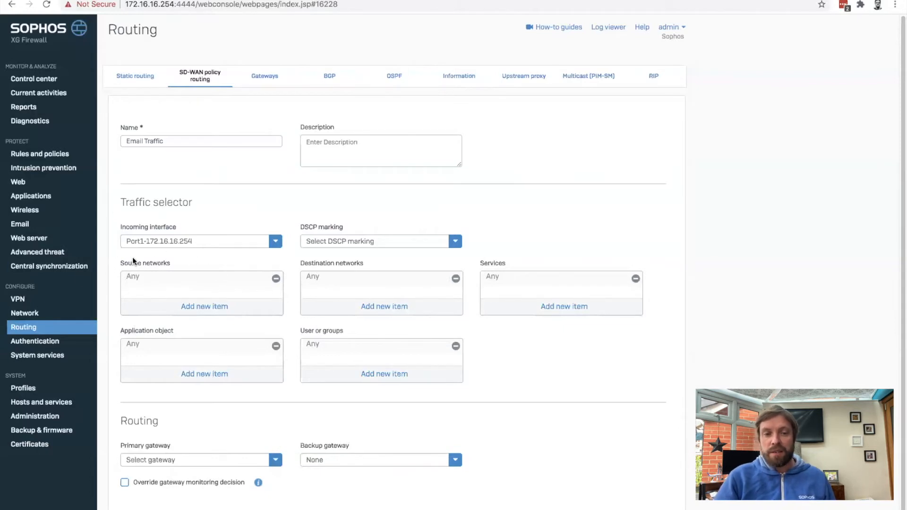
mouse_move(317, 370)
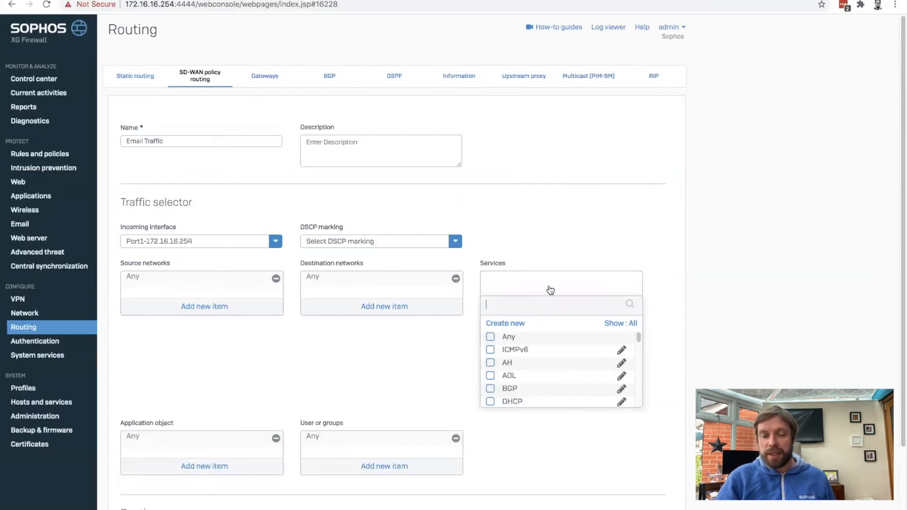
Search 'smt' and apply SMTP as the route's matched service
type("smt")
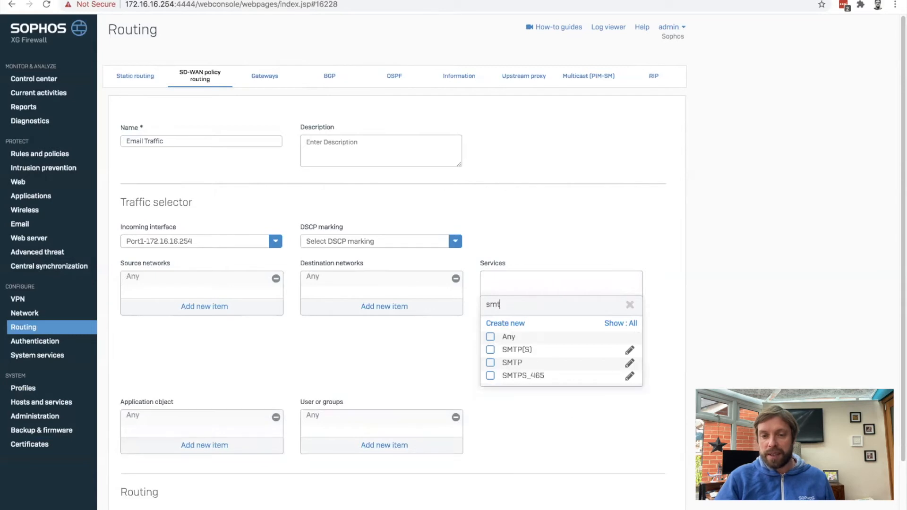
left_click(491, 362)
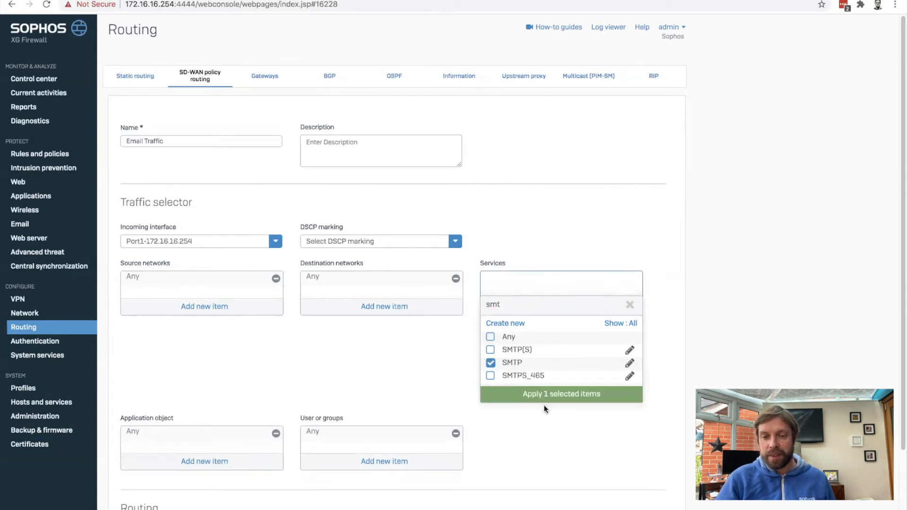
left_click(562, 394)
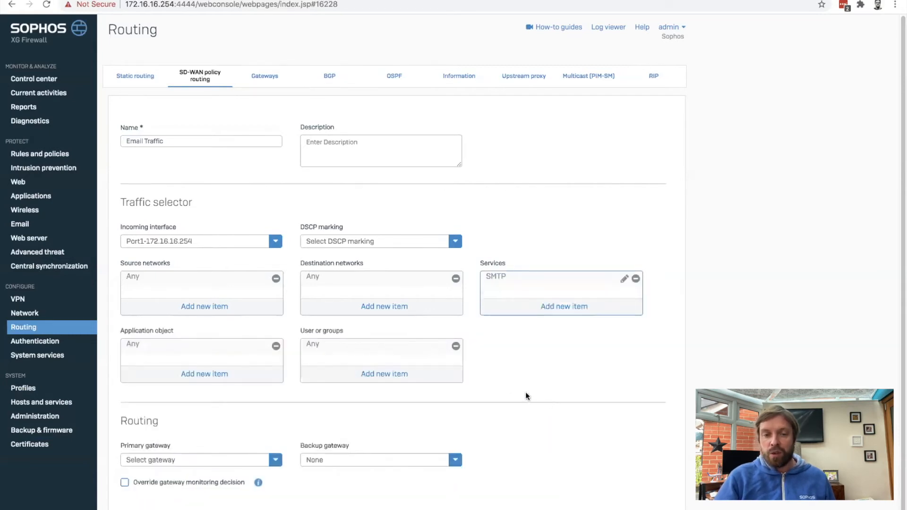
mouse_move(377, 409)
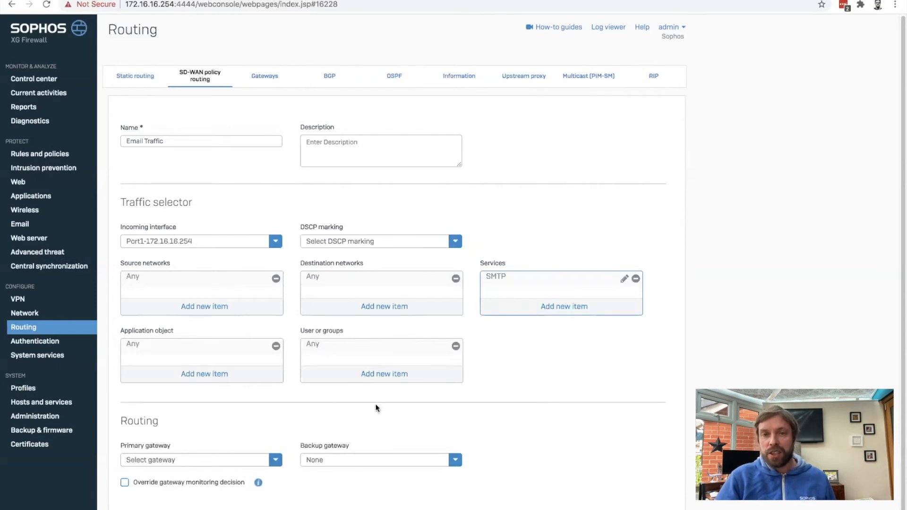
mouse_move(188, 335)
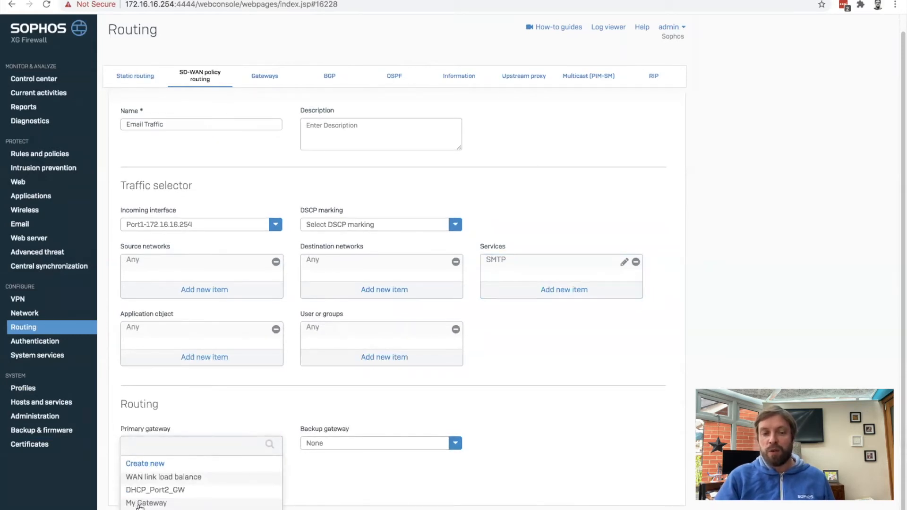
Set My Gateway as primary gateway and DHCP_Port2_GW as backup for the route
left_click(147, 503)
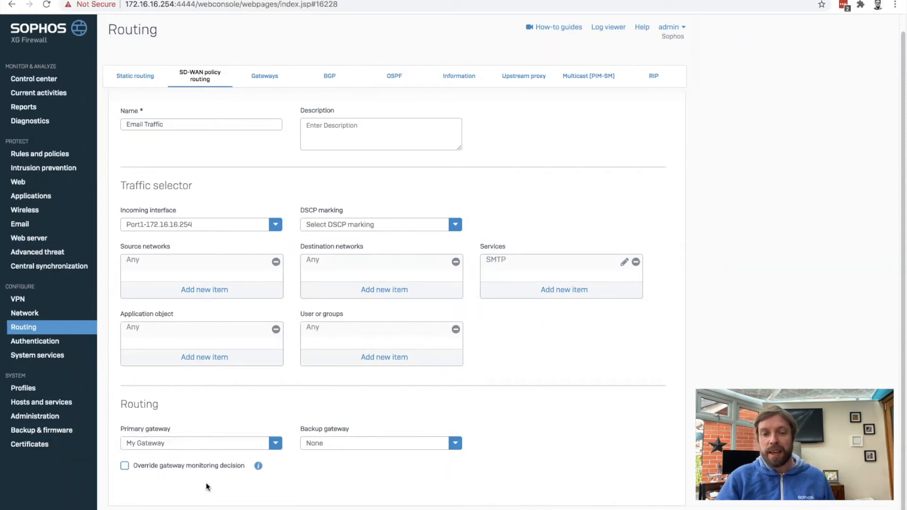
mouse_move(214, 500)
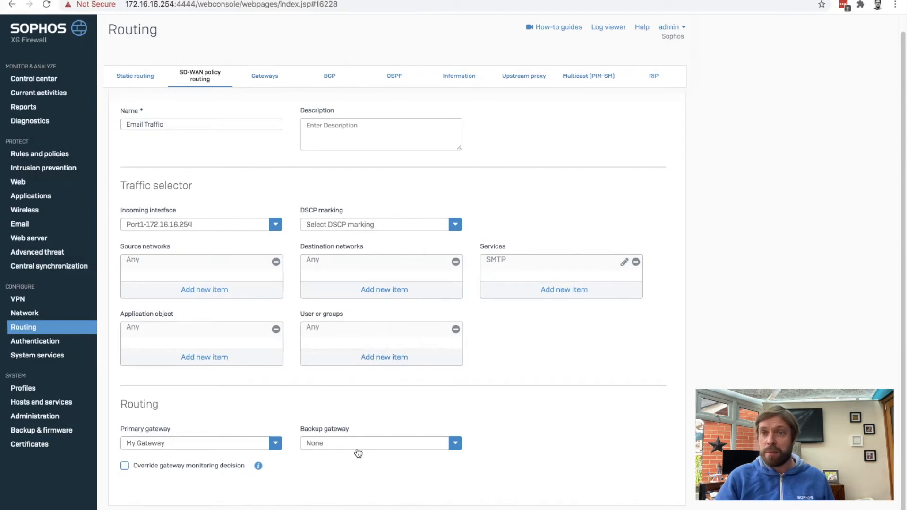
left_click(381, 444)
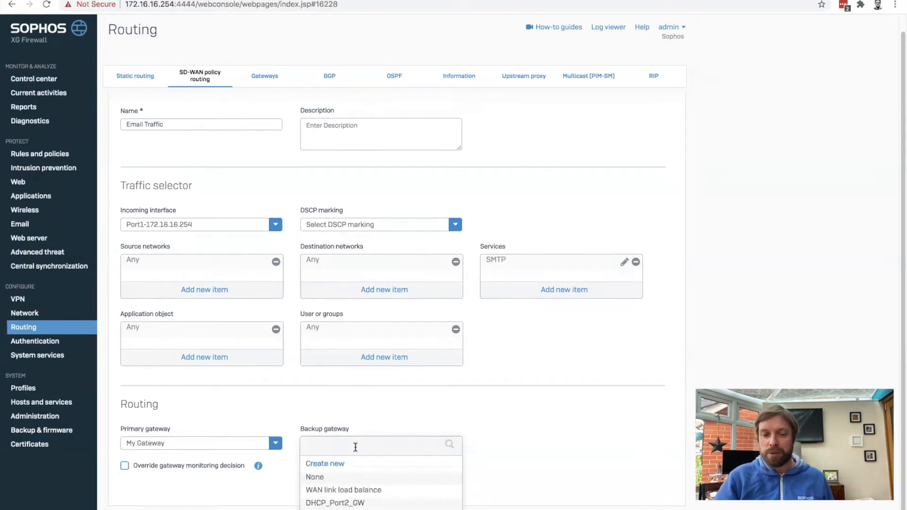
left_click(335, 503)
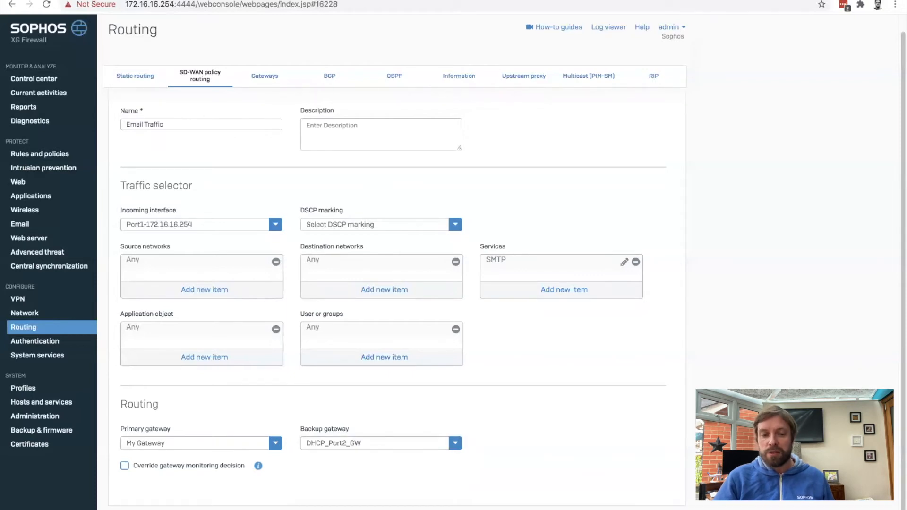
left_click(275, 444)
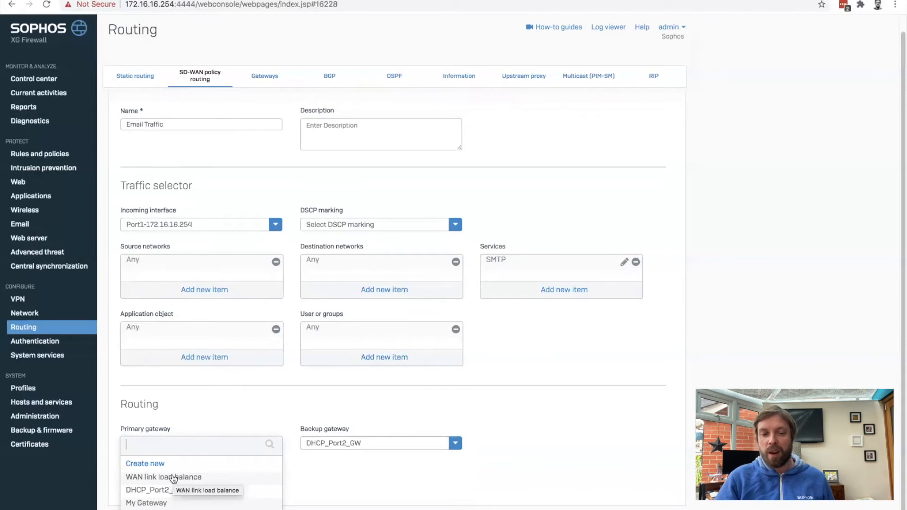
left_click(162, 477)
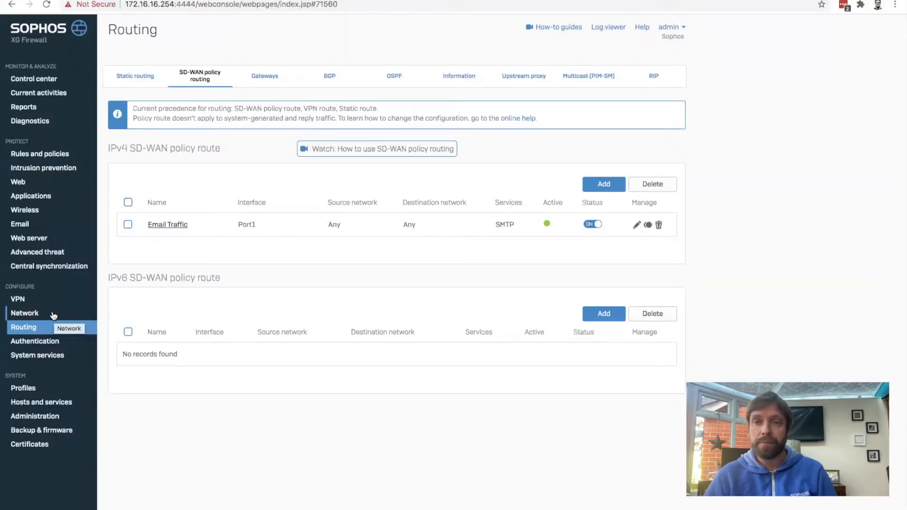
Return to Network interfaces and start adding a RED interface
left_click(24, 313)
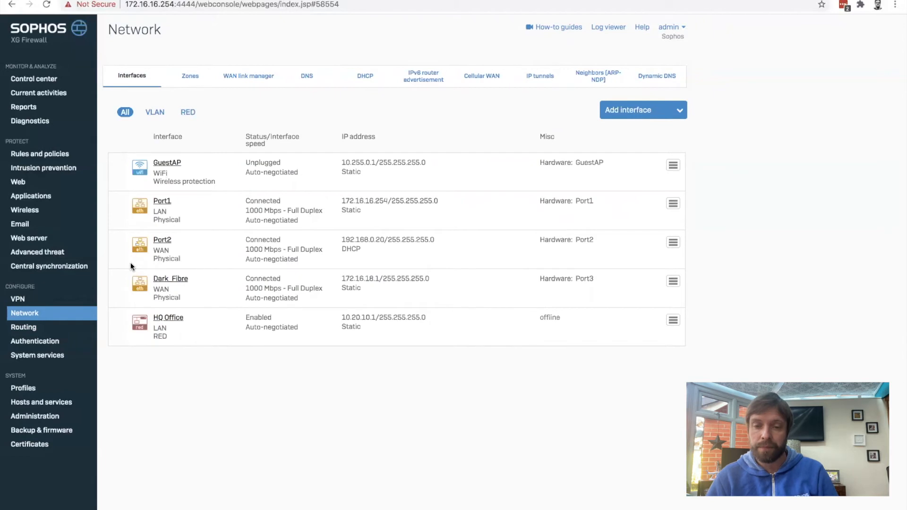
mouse_move(489, 223)
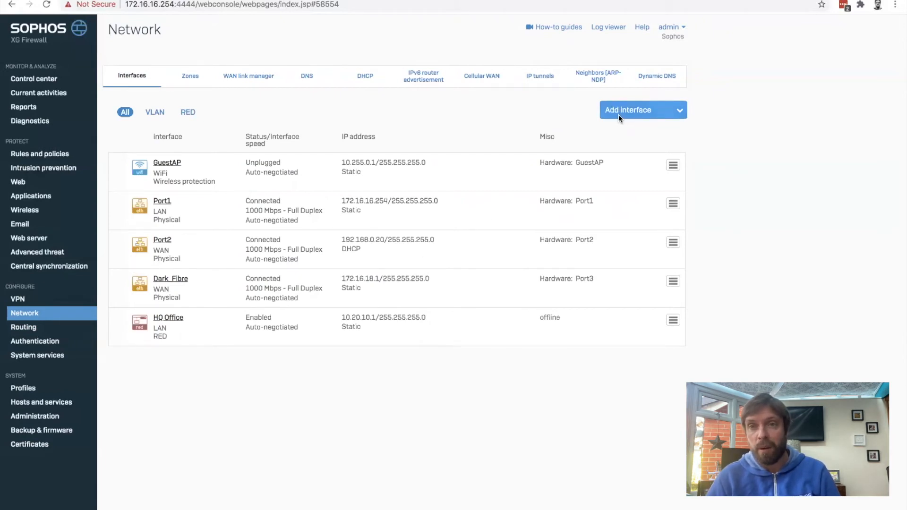
left_click(643, 109)
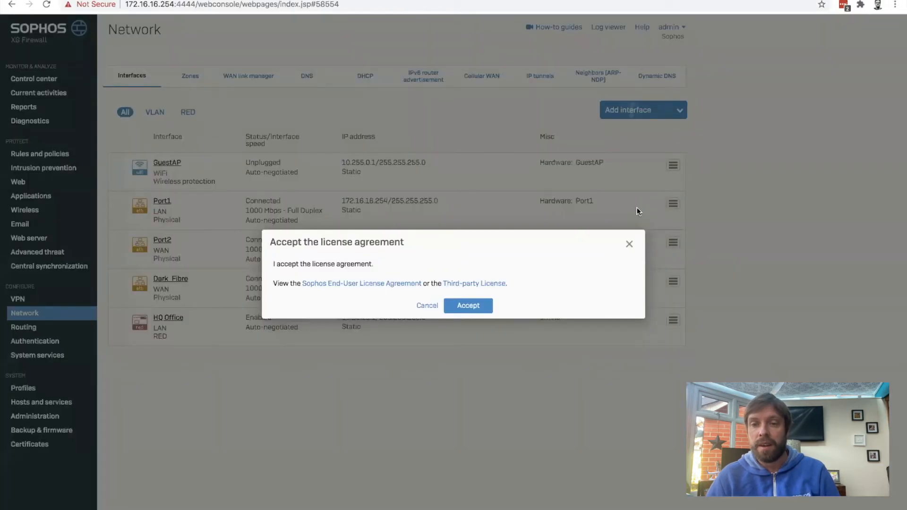
Accept the license and name the RED branch Remote Office with device type SD-RED 20
left_click(468, 306)
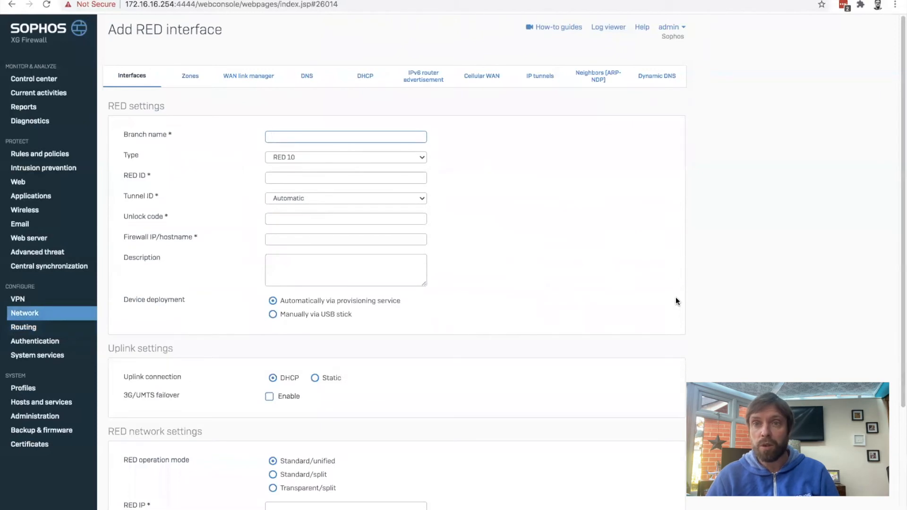
type("Remote Office")
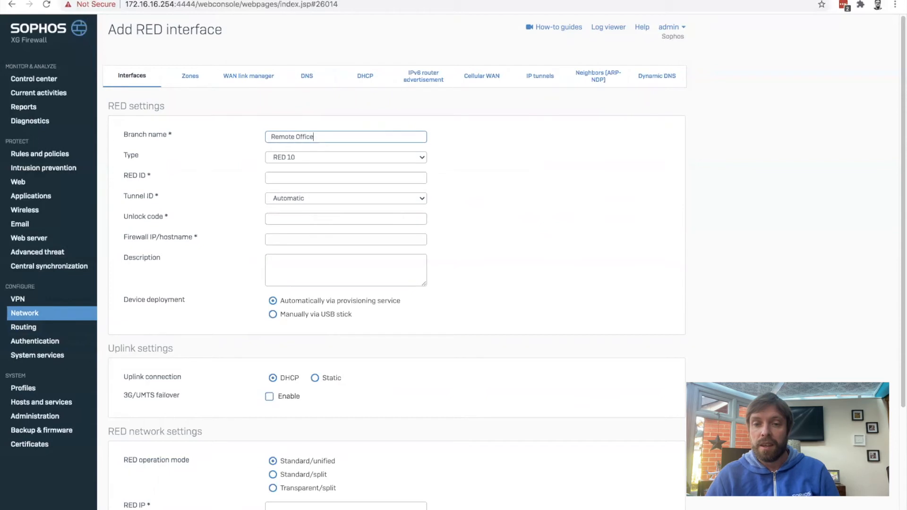
left_click(345, 158)
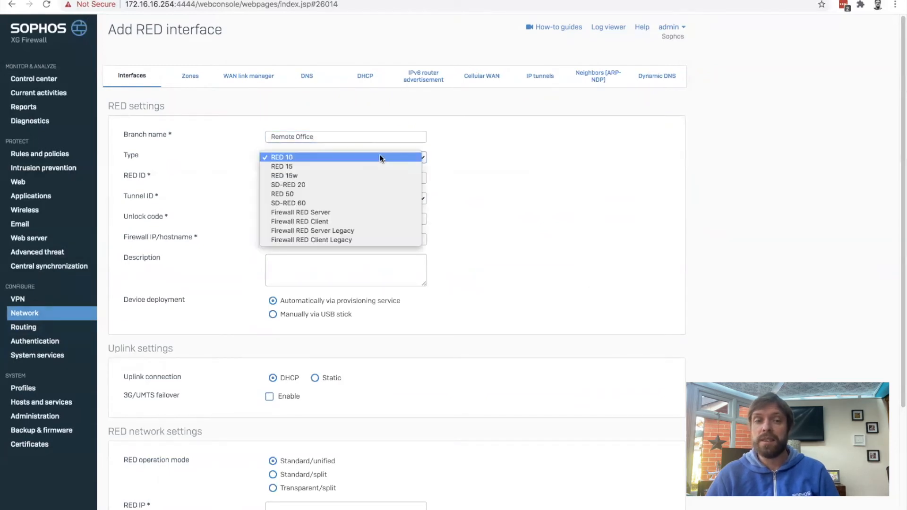
mouse_move(380, 189)
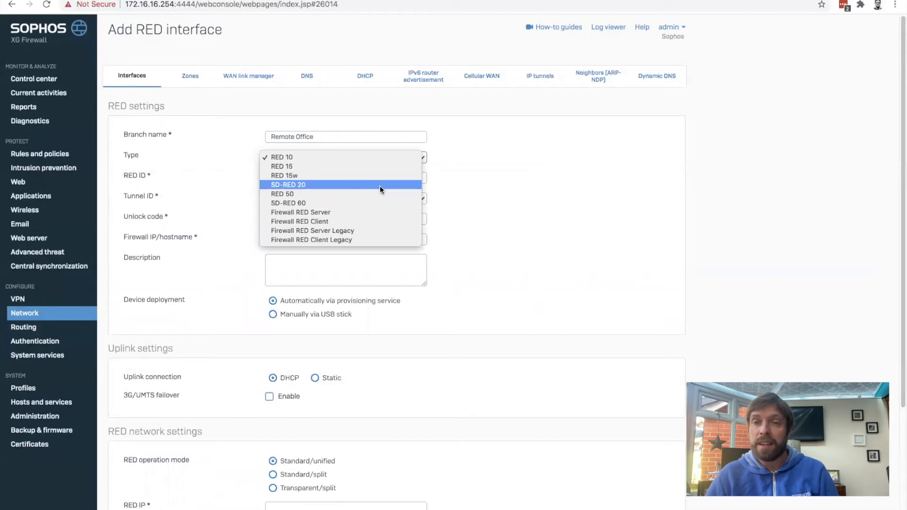
left_click(288, 184)
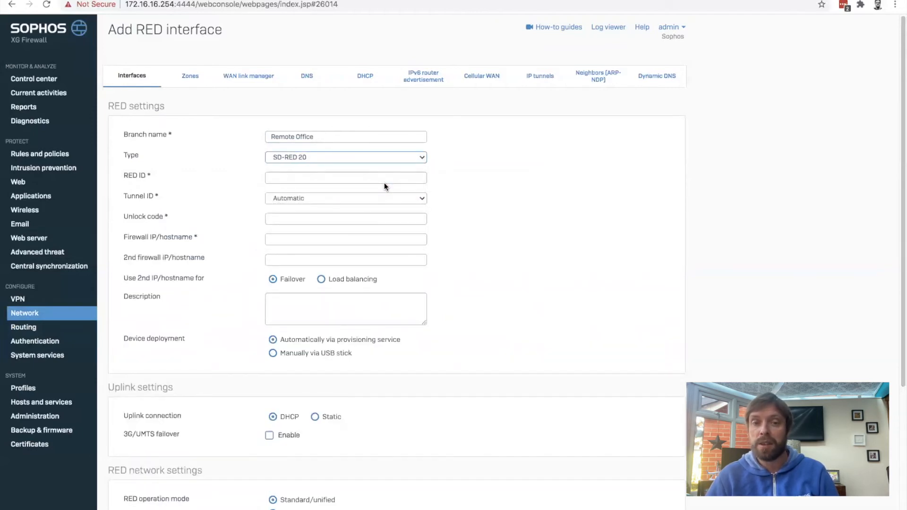
left_click(345, 178)
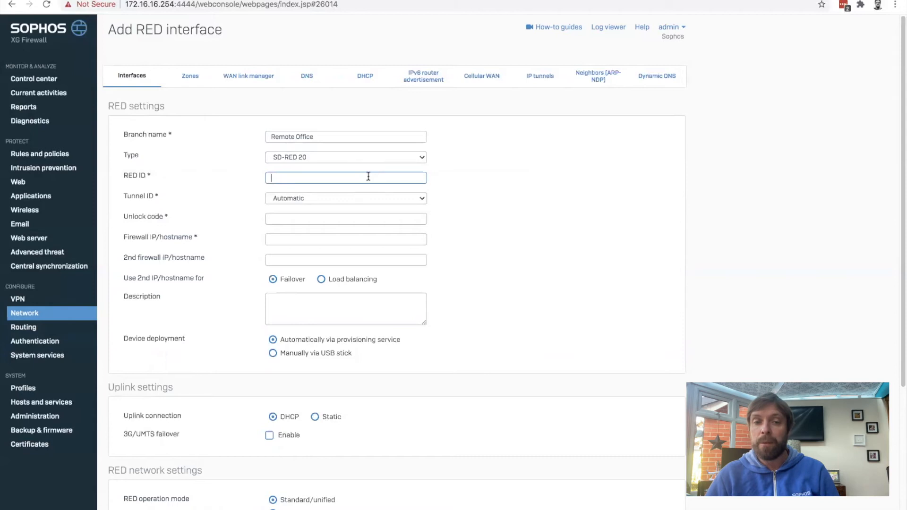
type("AE506123")
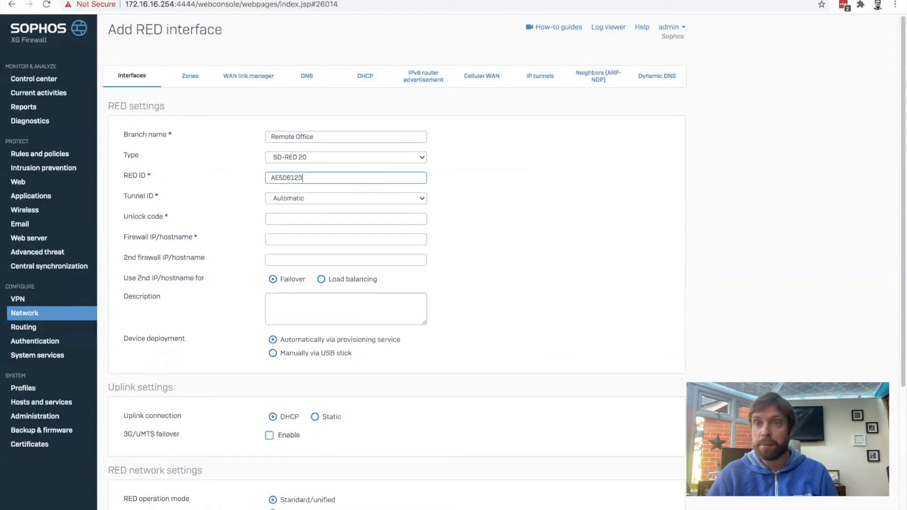
type("456789")
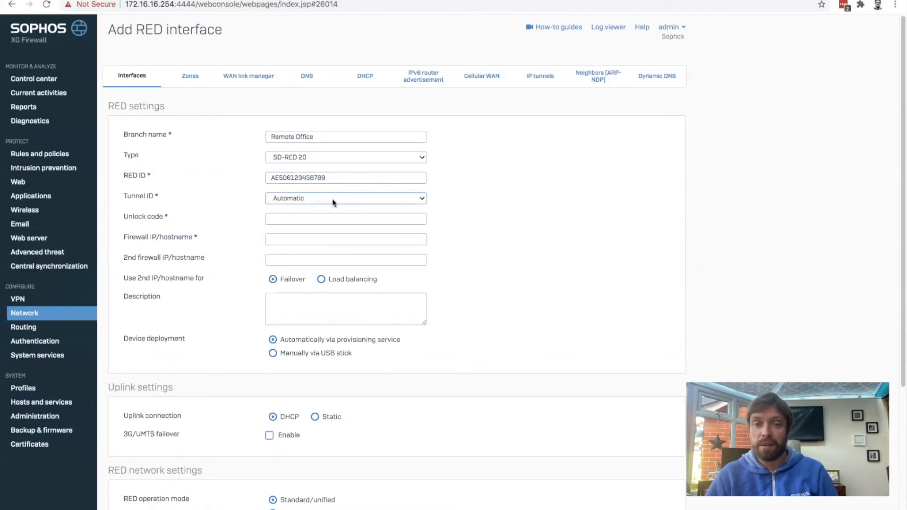
left_click(346, 199)
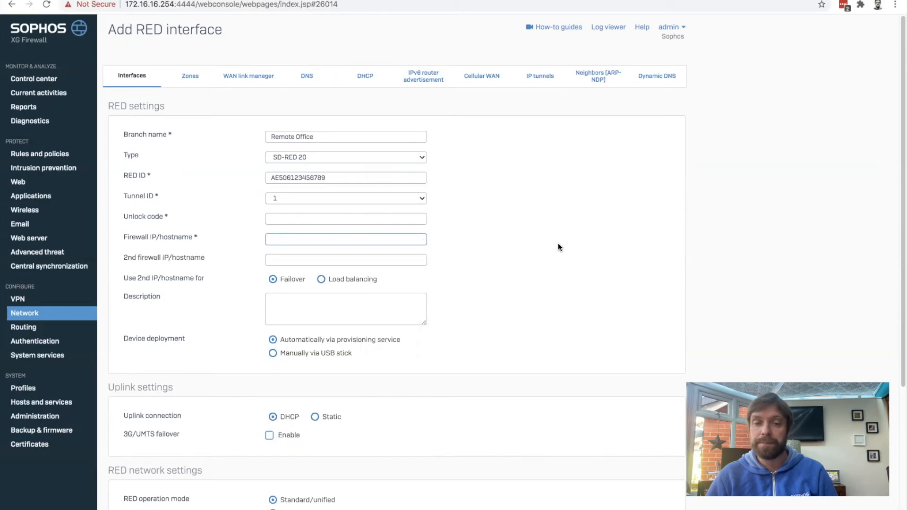
type("8")
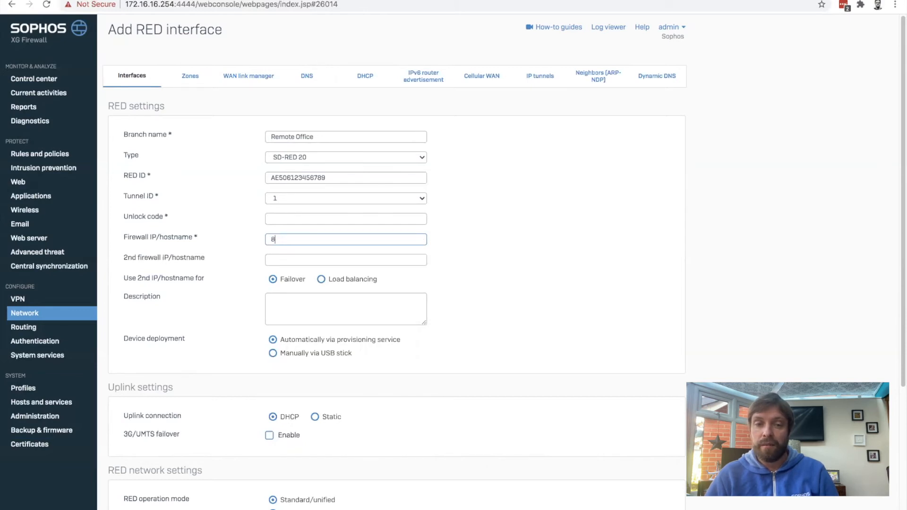
type("0.66.32.5")
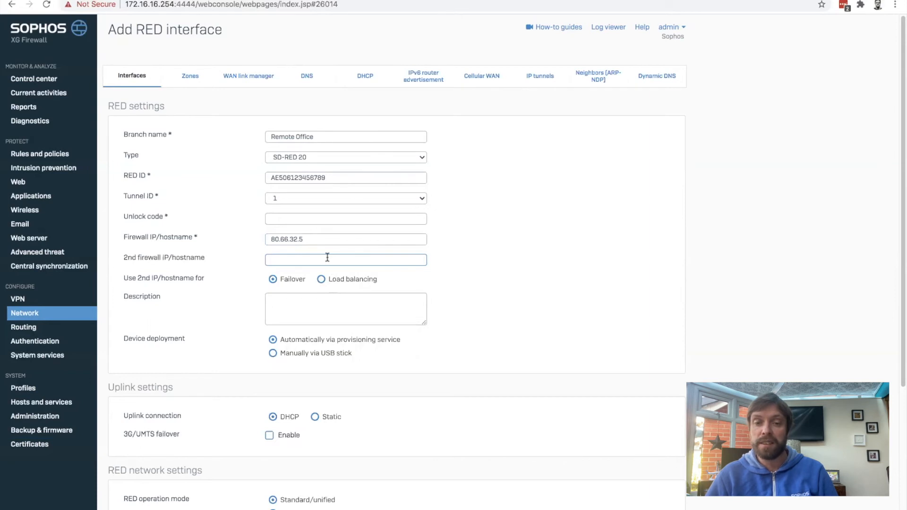
mouse_move(182, 301)
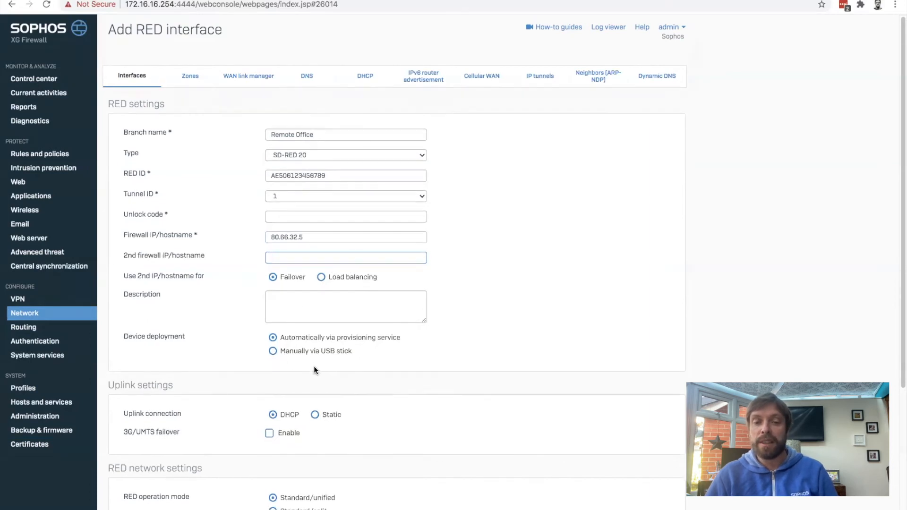
Set the RED IP to 10.10.10.1 (/24, LAN zone) and return to the interfaces list
scroll("down", 3)
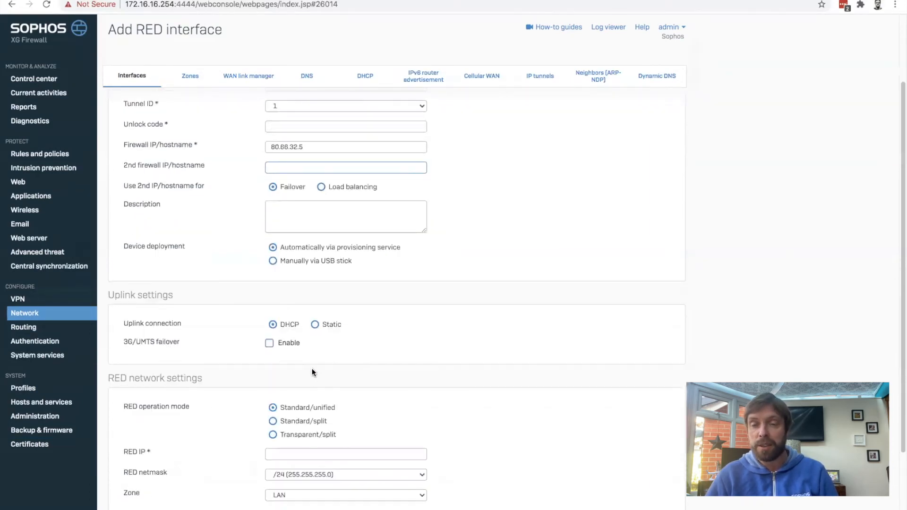
scroll("down", 3)
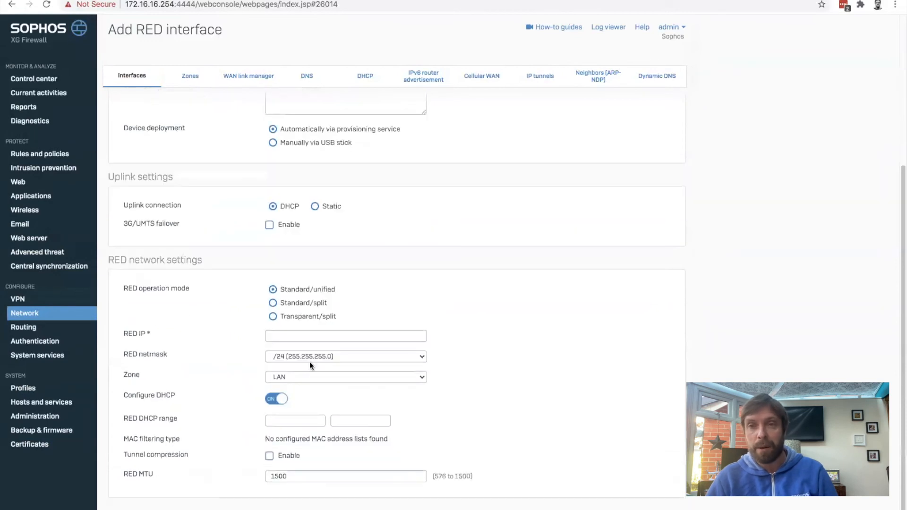
mouse_move(255, 311)
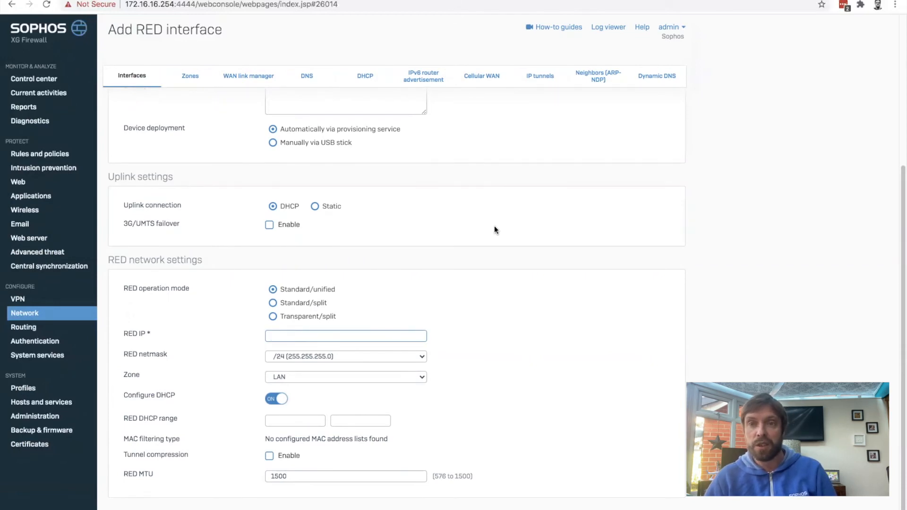
type("10.10.10.1")
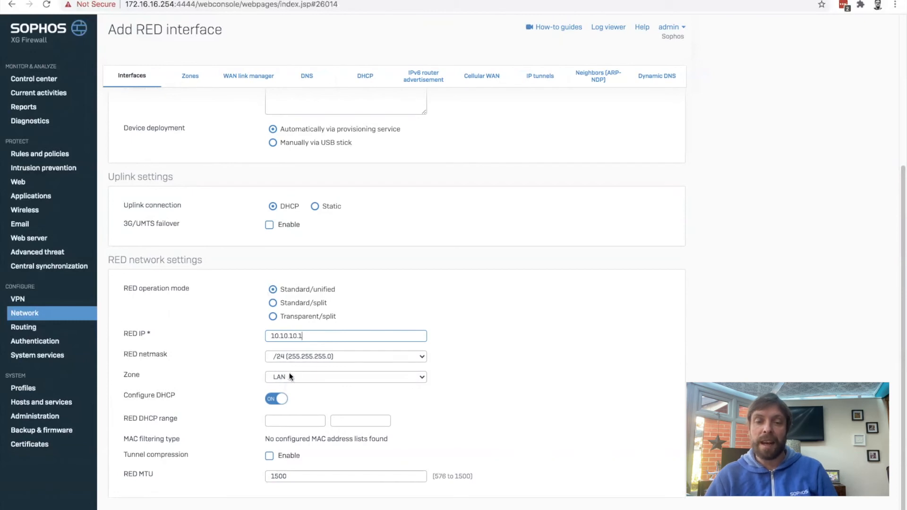
mouse_move(302, 385)
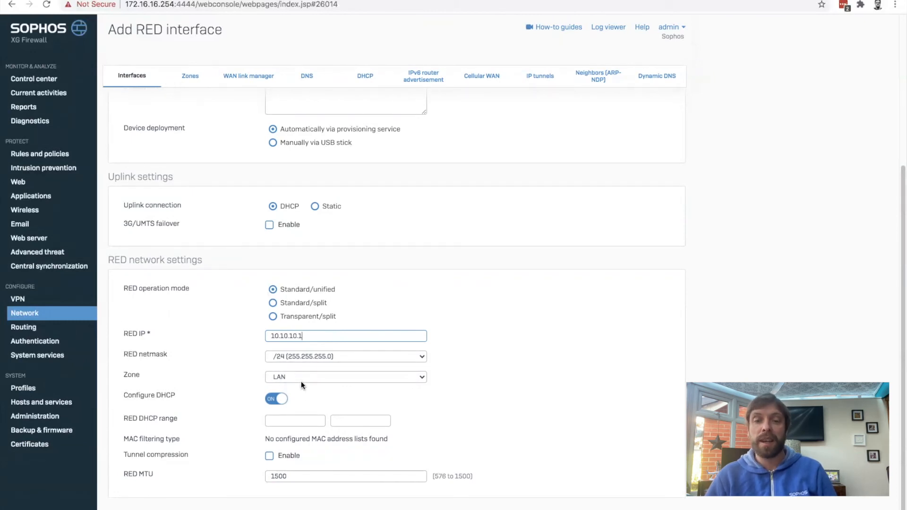
mouse_move(318, 445)
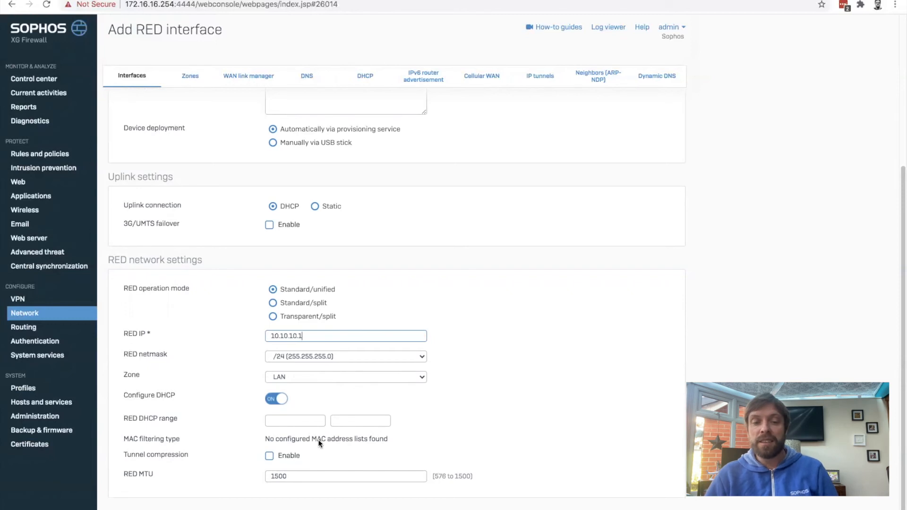
left_click(295, 421)
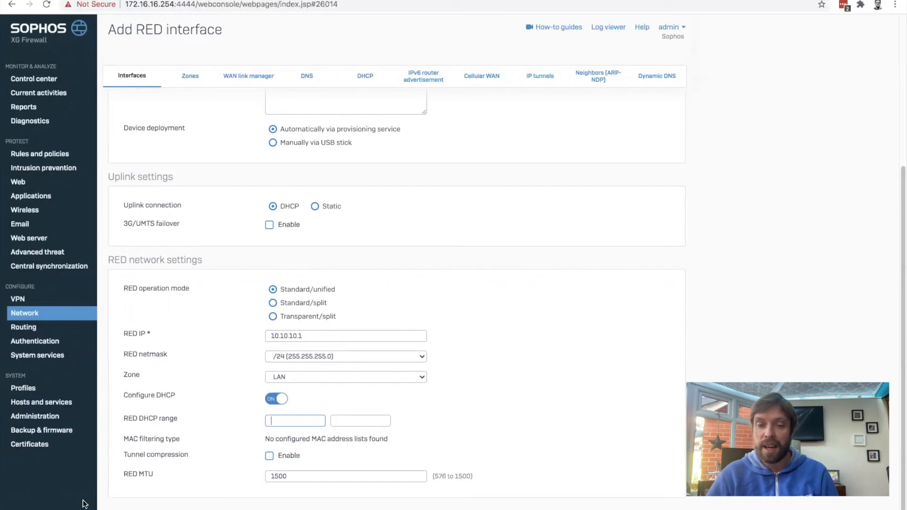
left_click(24, 313)
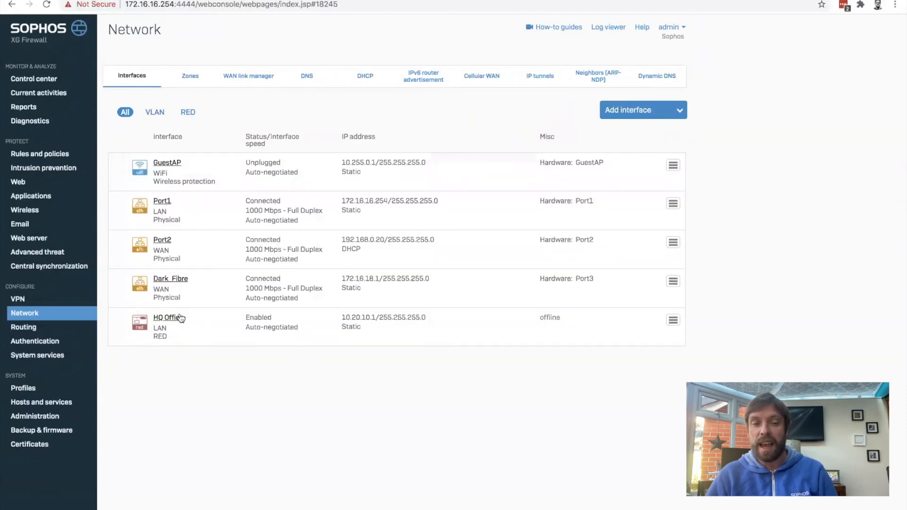
mouse_move(204, 334)
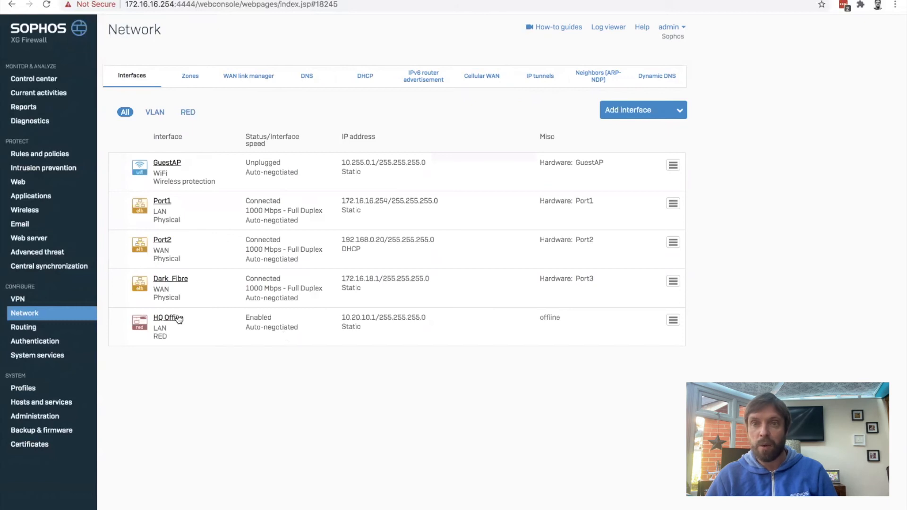
mouse_move(174, 329)
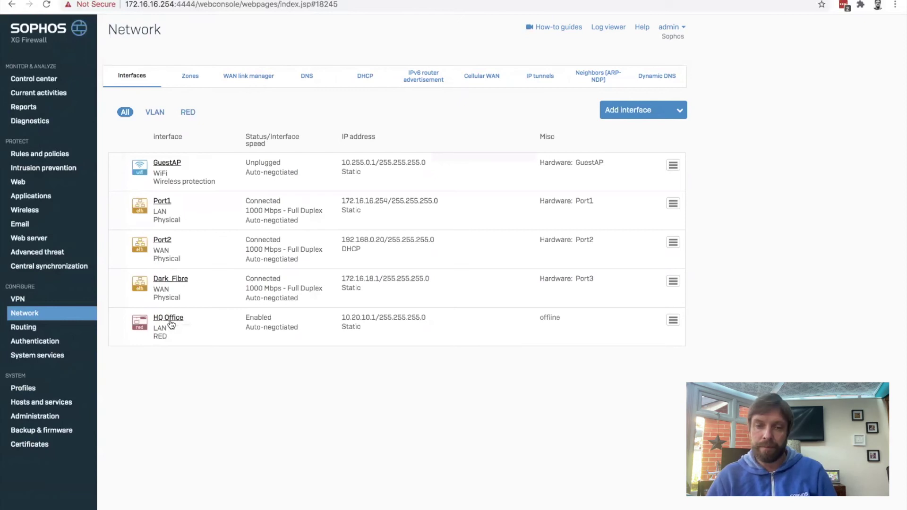
mouse_move(159, 346)
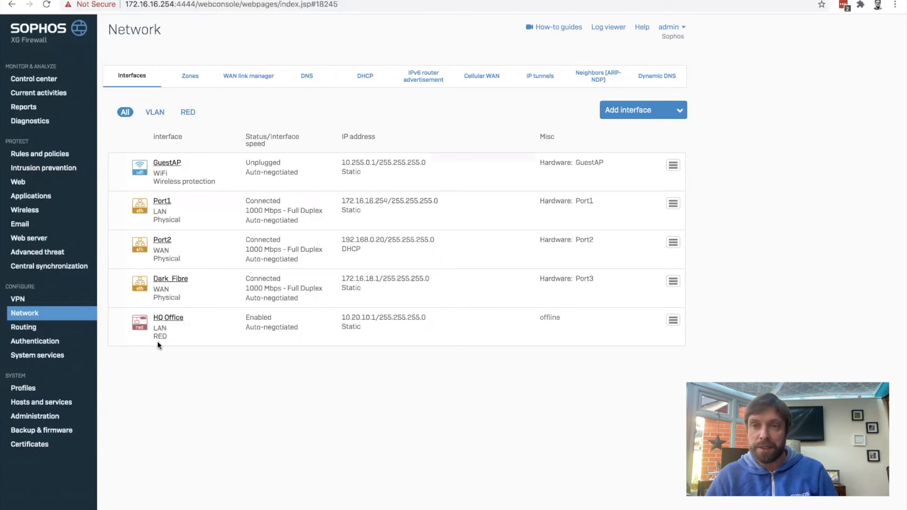
mouse_move(16, 282)
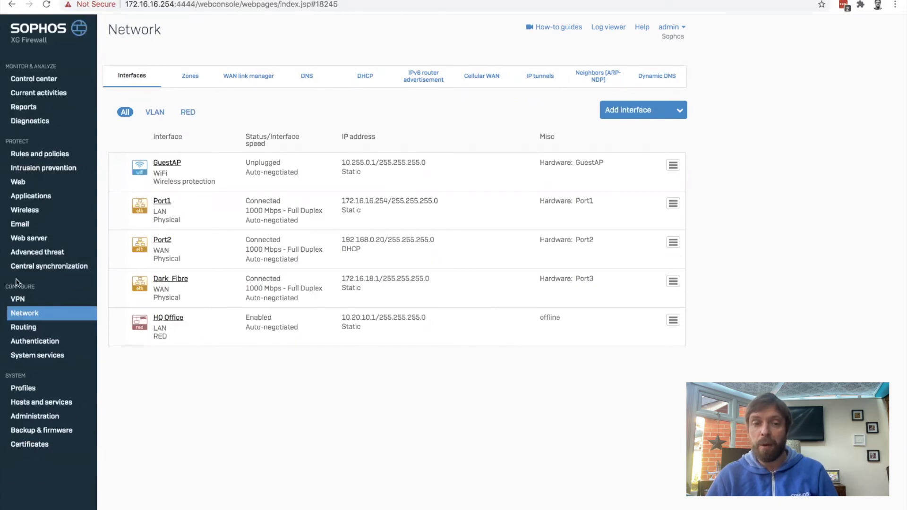
Go to the VPN area showing the empty IPsec connections list
left_click(17, 300)
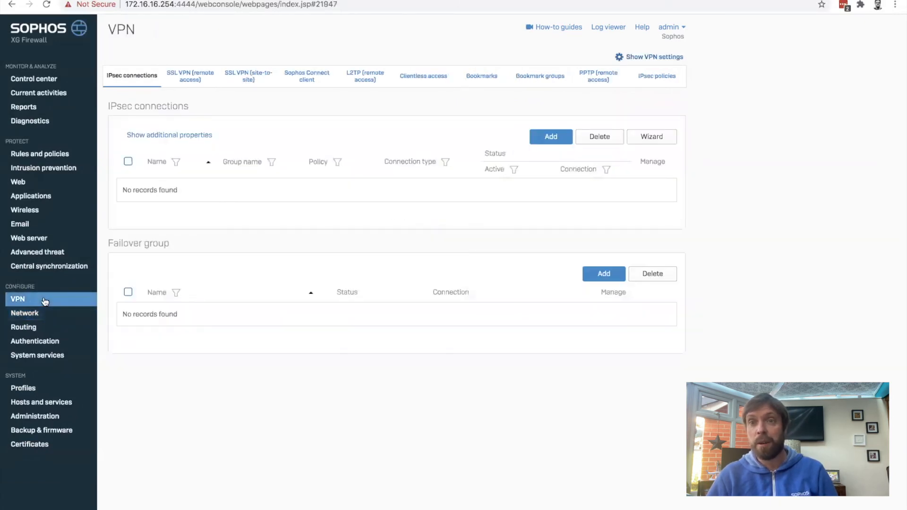
mouse_move(44, 301)
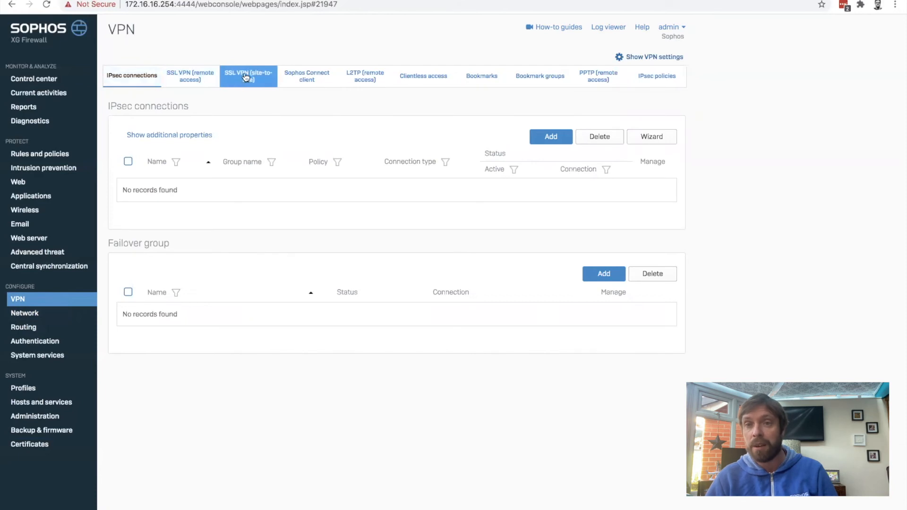
mouse_move(244, 78)
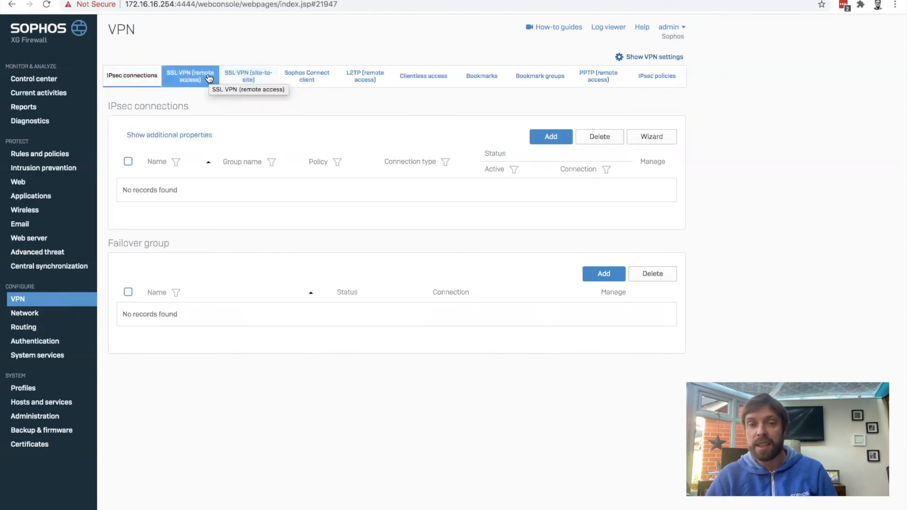
mouse_move(206, 106)
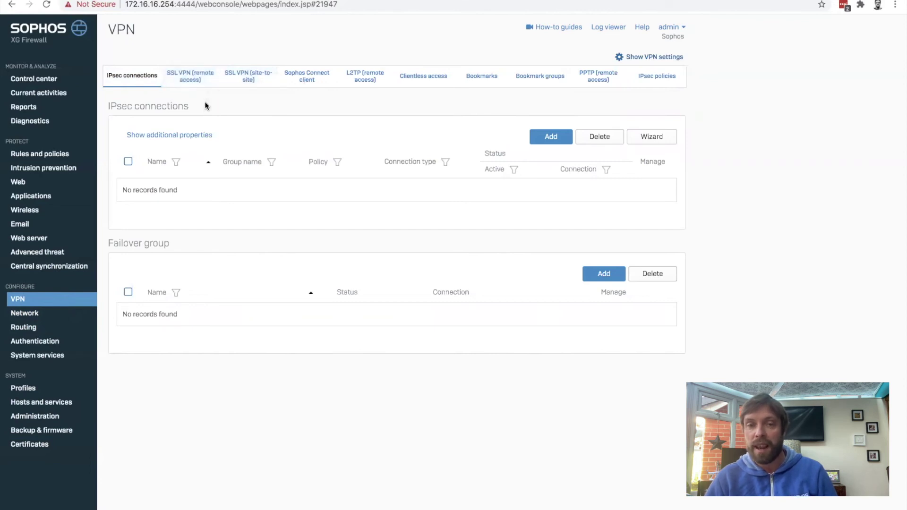
mouse_move(297, 173)
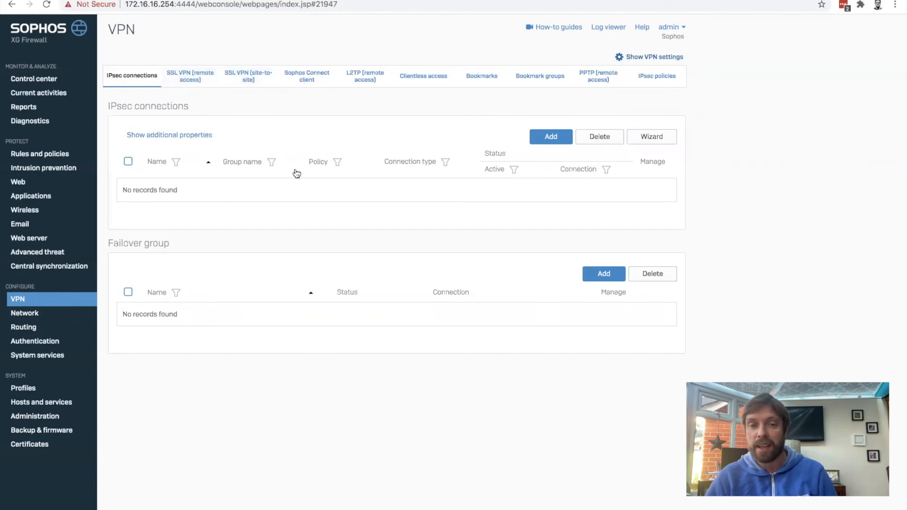
mouse_move(314, 137)
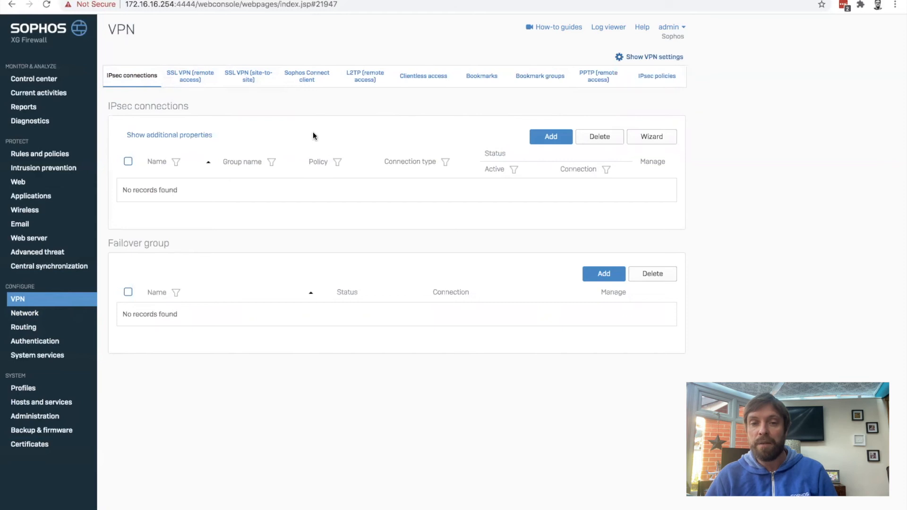
Add a new IPsec connection and name it Site_to_Site
left_click(551, 136)
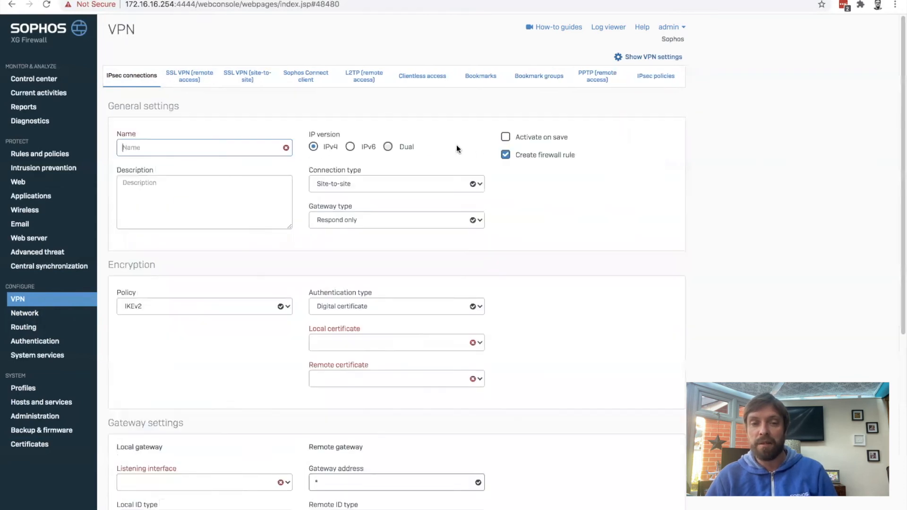
type("Si")
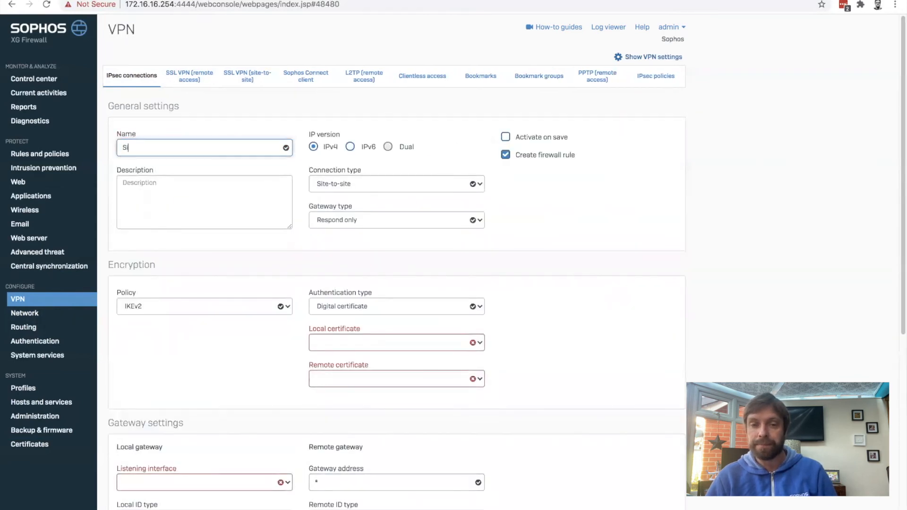
type("ite To Site Li")
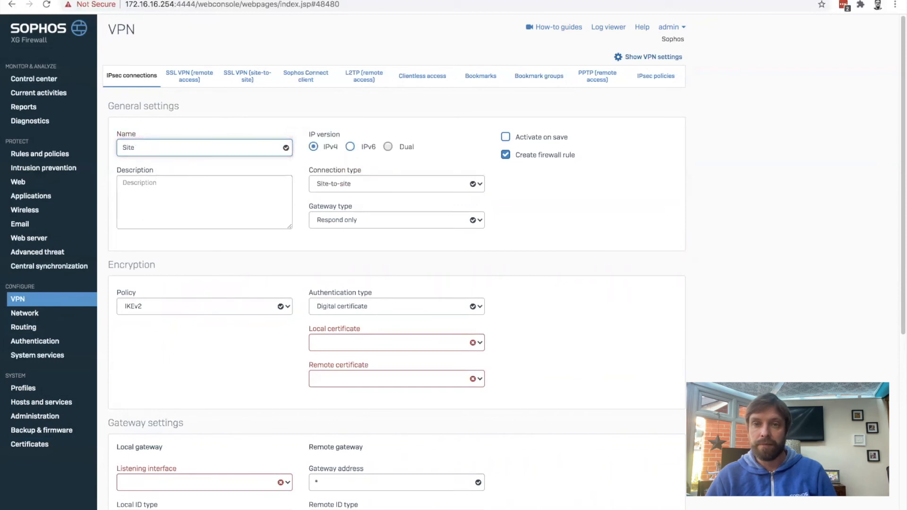
type("_to_Site")
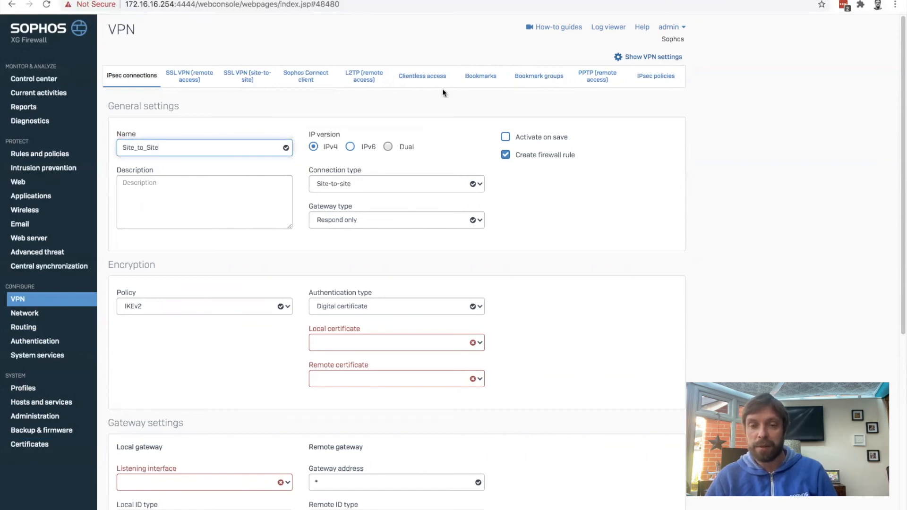
Make it a Tunnel interface connection with gateway type Initiate the connection
left_click(396, 183)
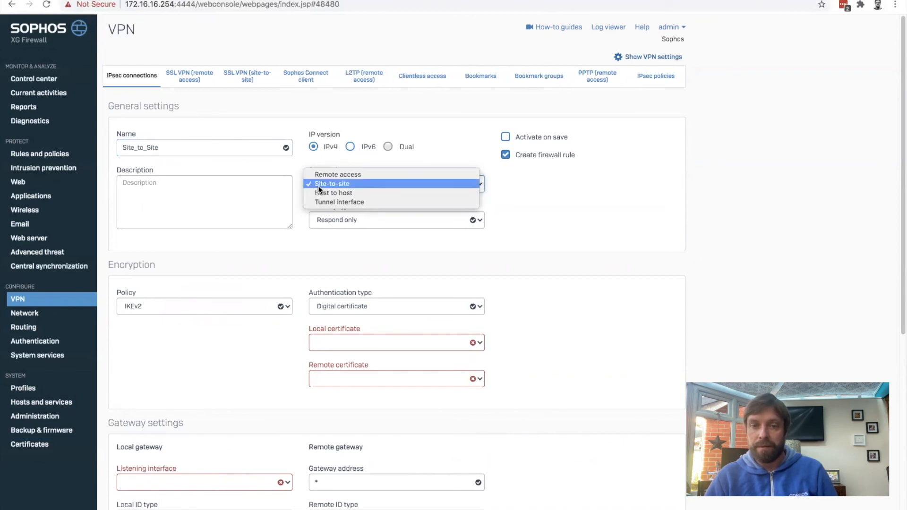
mouse_move(320, 187)
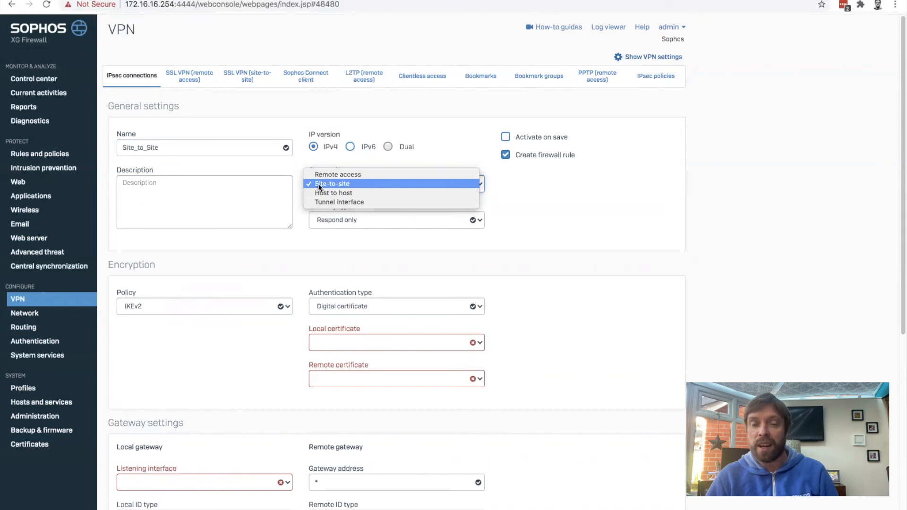
mouse_move(339, 201)
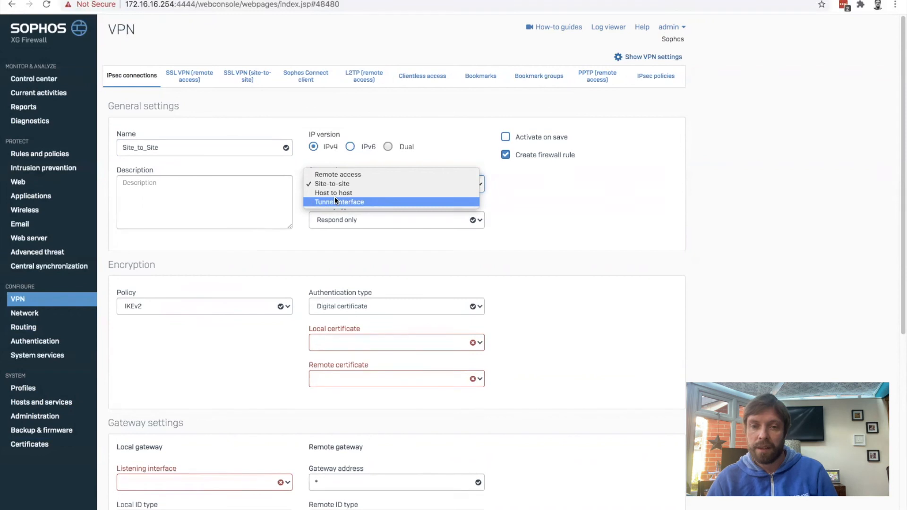
left_click(339, 202)
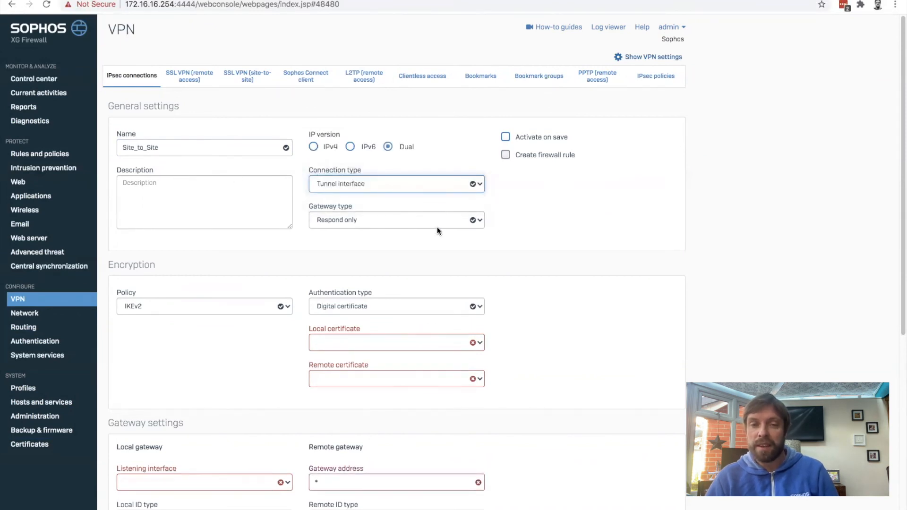
mouse_move(394, 227)
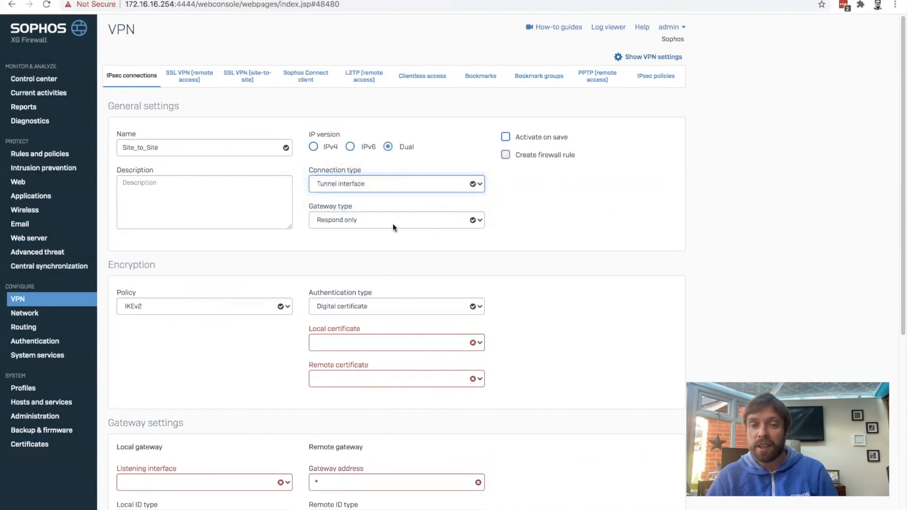
left_click(396, 219)
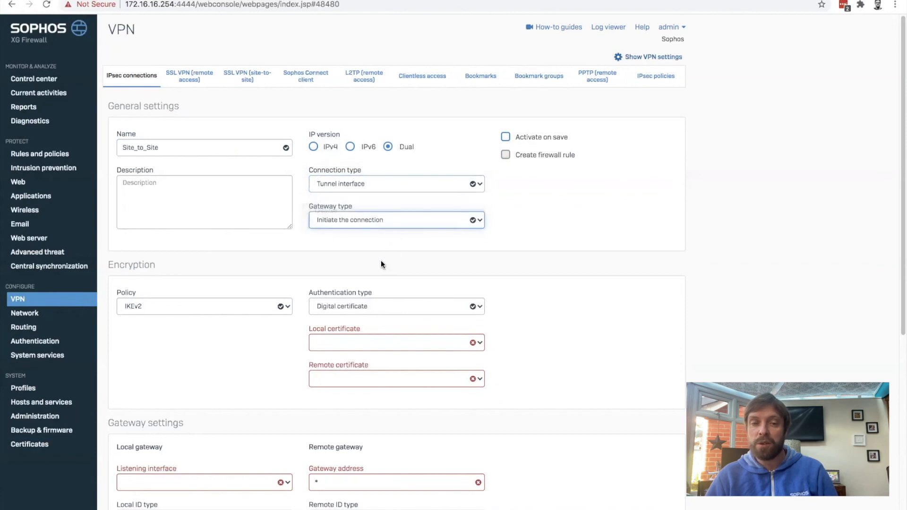
mouse_move(327, 273)
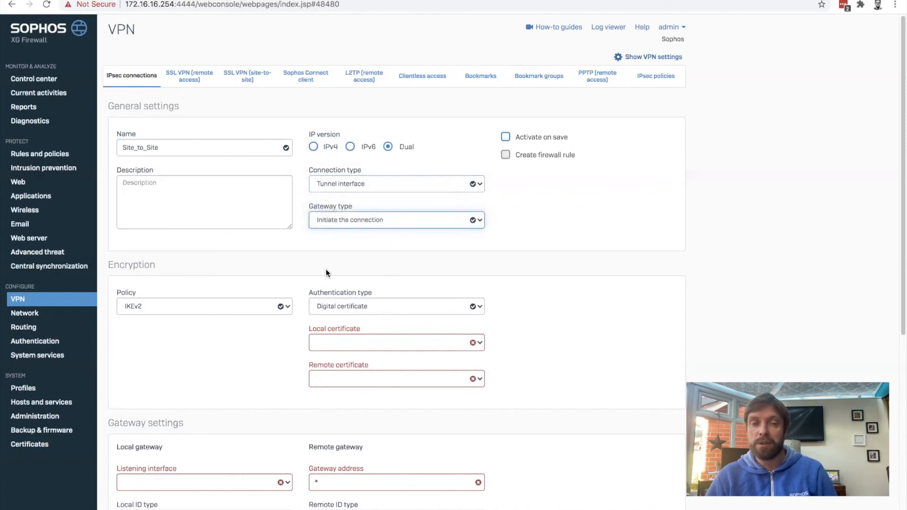
mouse_move(417, 329)
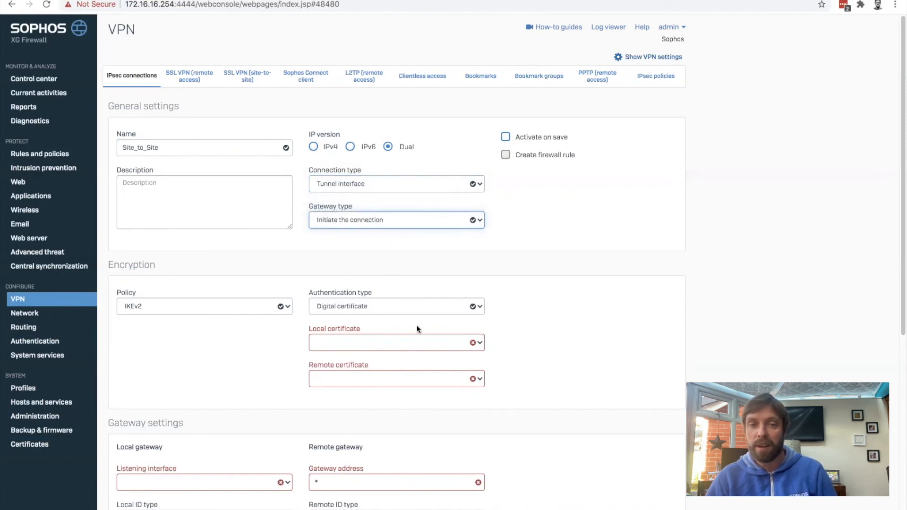
Authenticate with a preshared key and set the listening interface to Port2 - 192.168.0.20
scroll("down", 3)
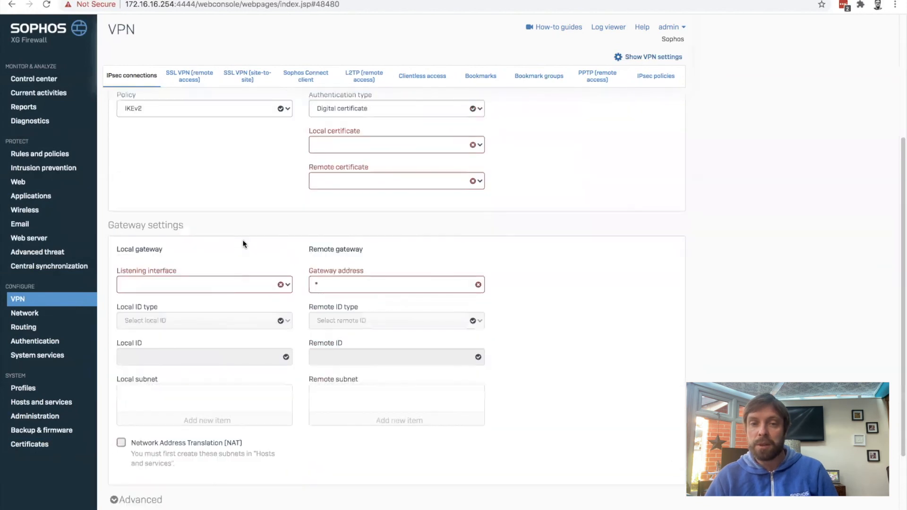
left_click(479, 108)
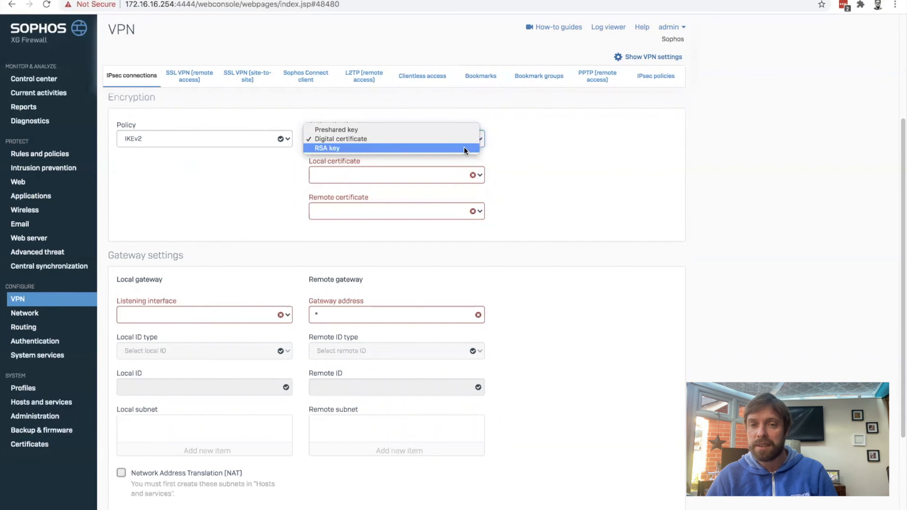
left_click(337, 129)
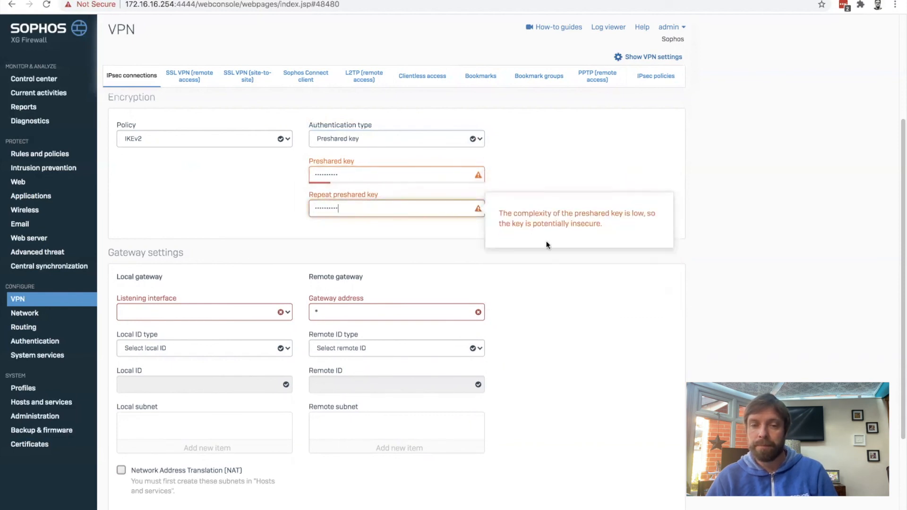
mouse_move(587, 305)
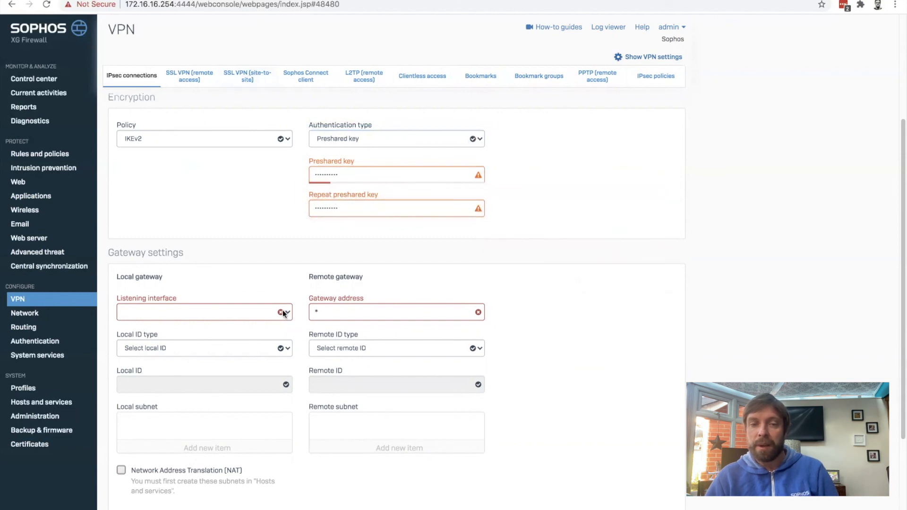
left_click(284, 313)
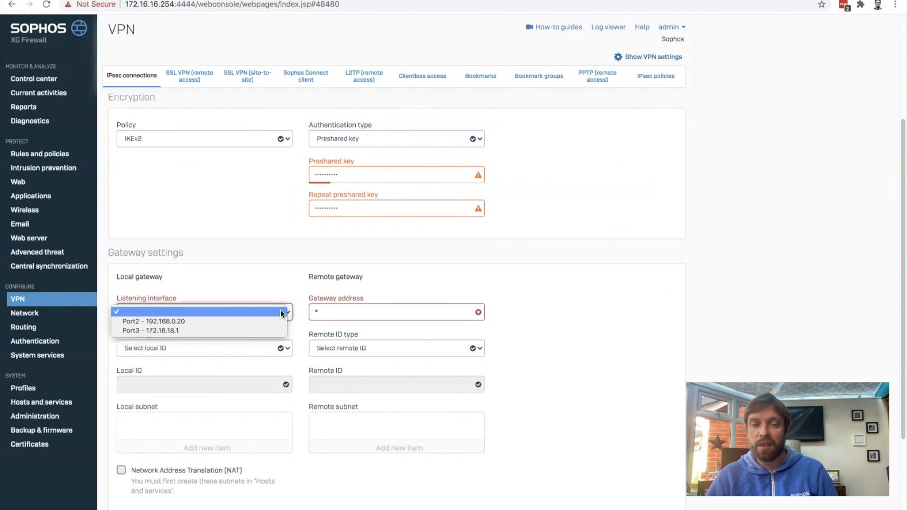
mouse_move(268, 324)
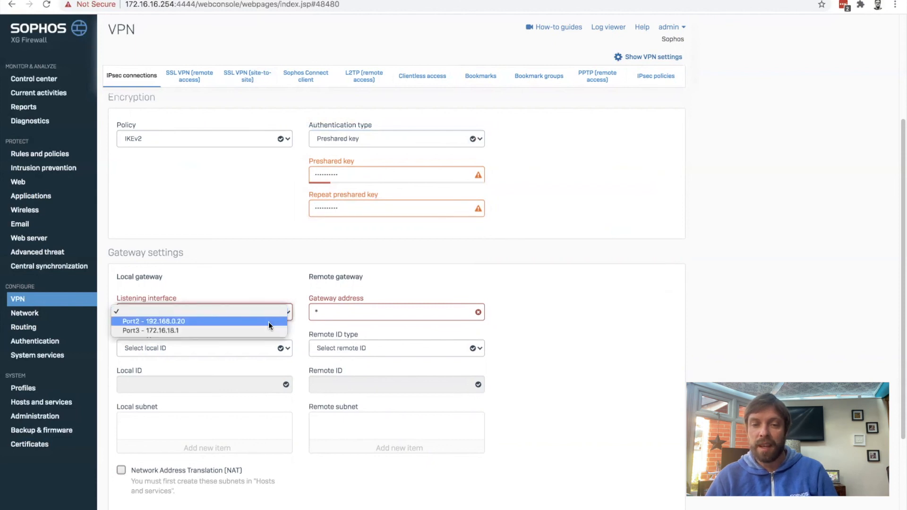
left_click(157, 321)
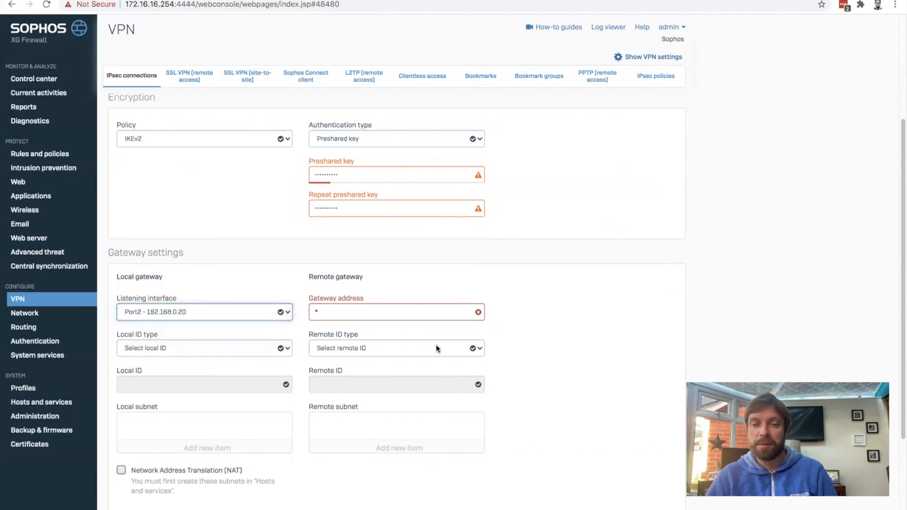
scroll("down", 3)
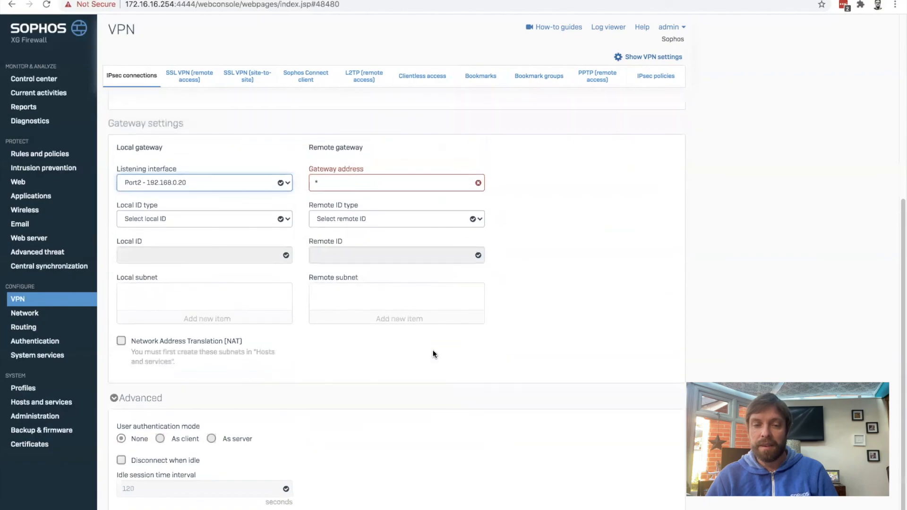